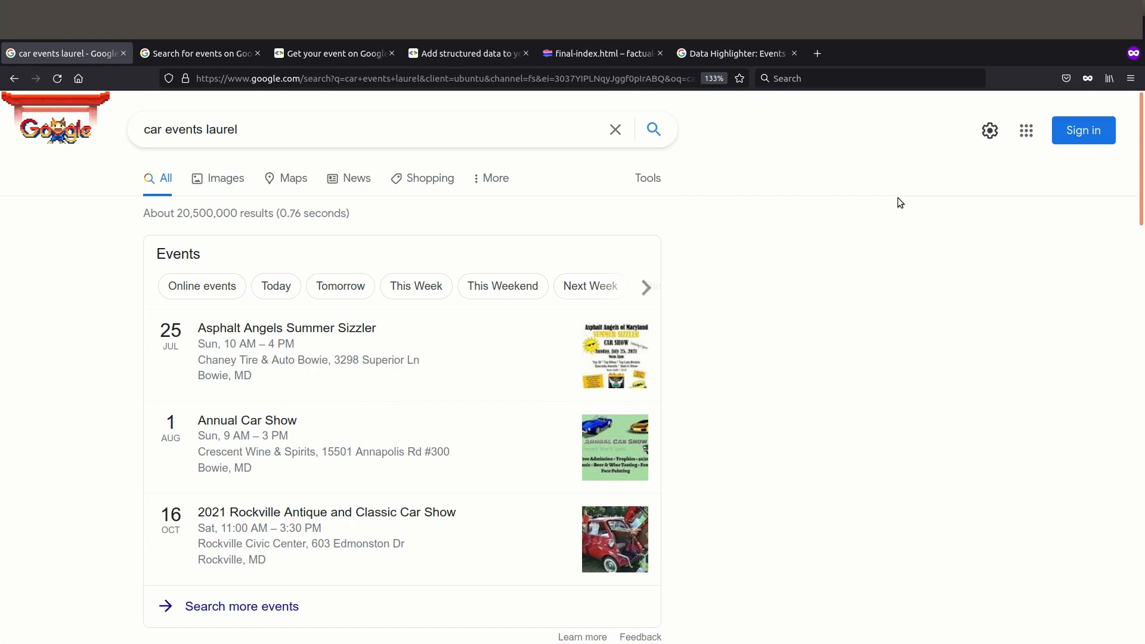
pyautogui.moveTo(859, 274)
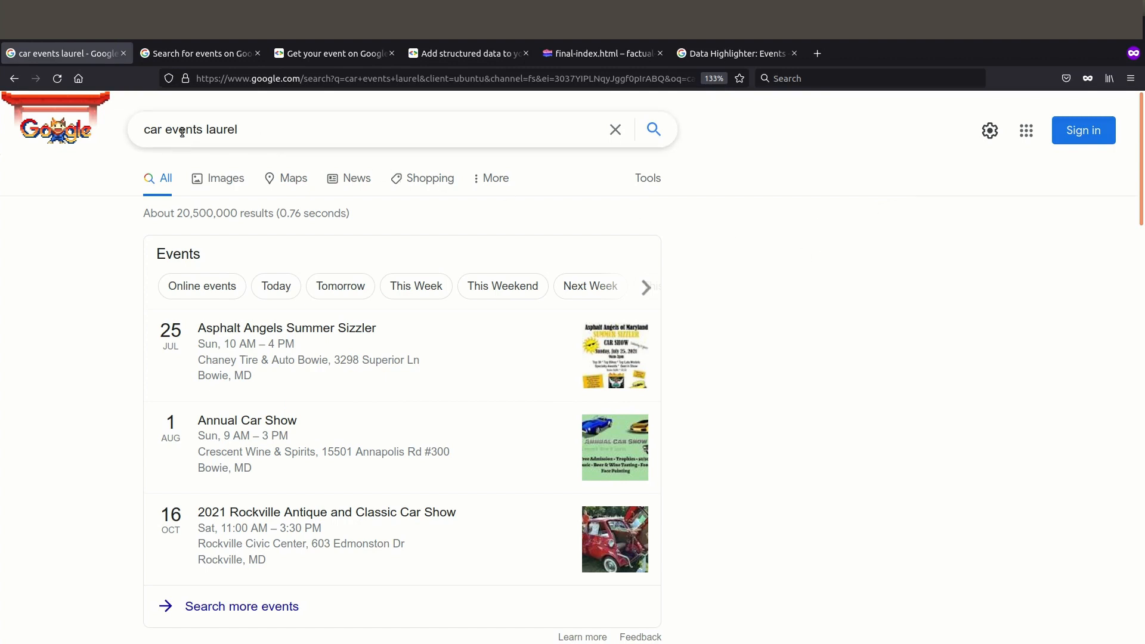
pyautogui.moveTo(805, 230)
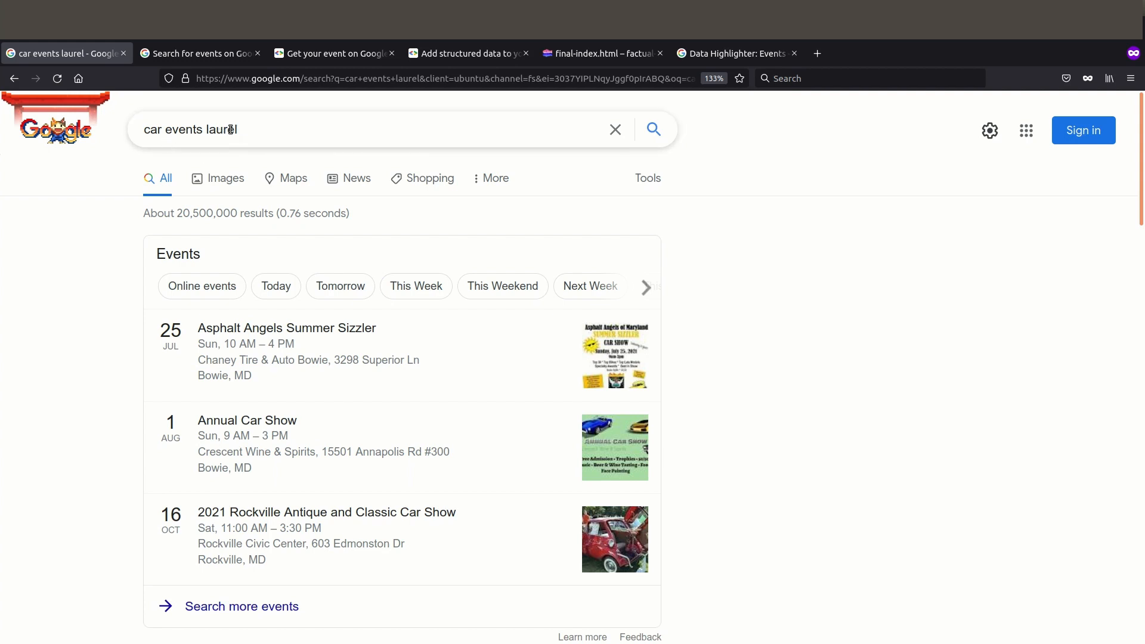
# Search Google for 'car events millersville' and look through the Events panel listings
pyautogui.write('m')
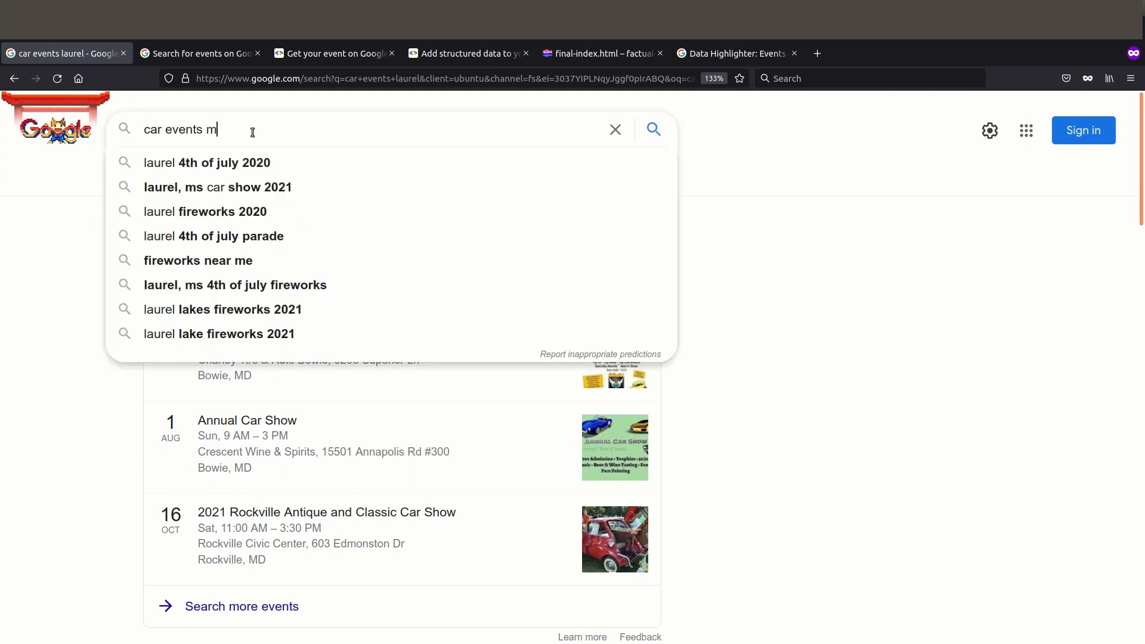
pyautogui.write('illersville')
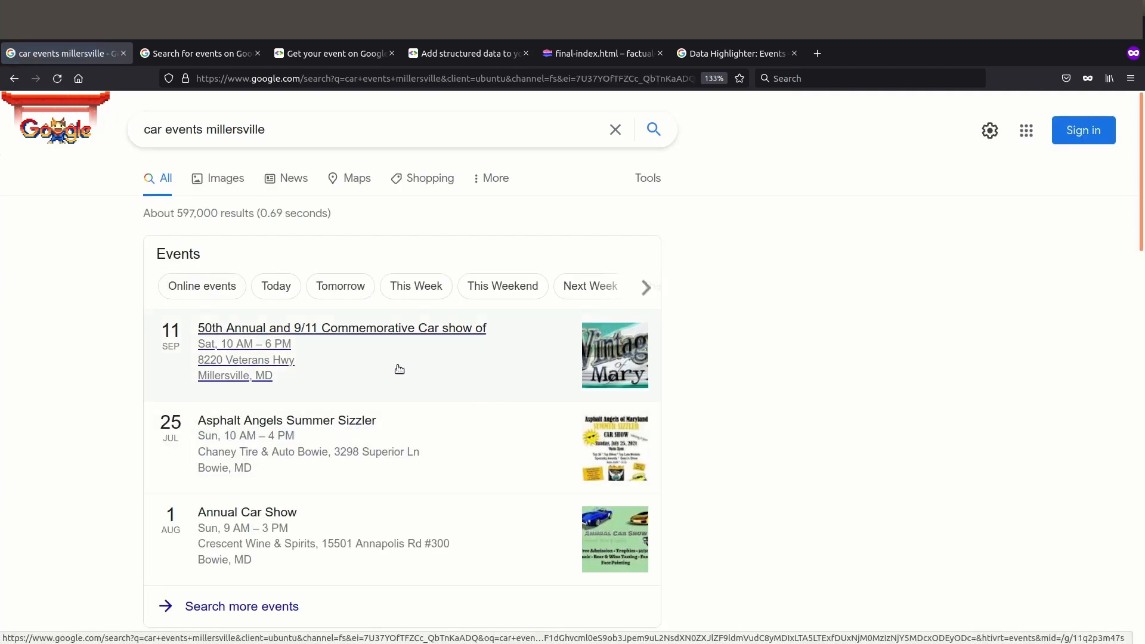
pyautogui.moveTo(499, 452)
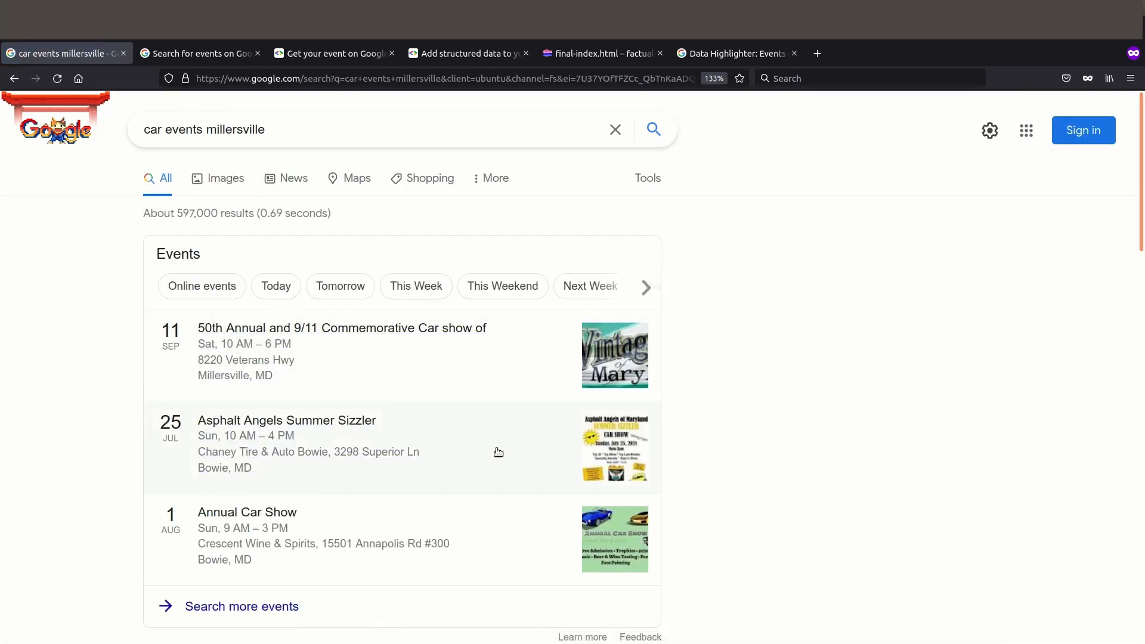
pyautogui.scroll(-3)
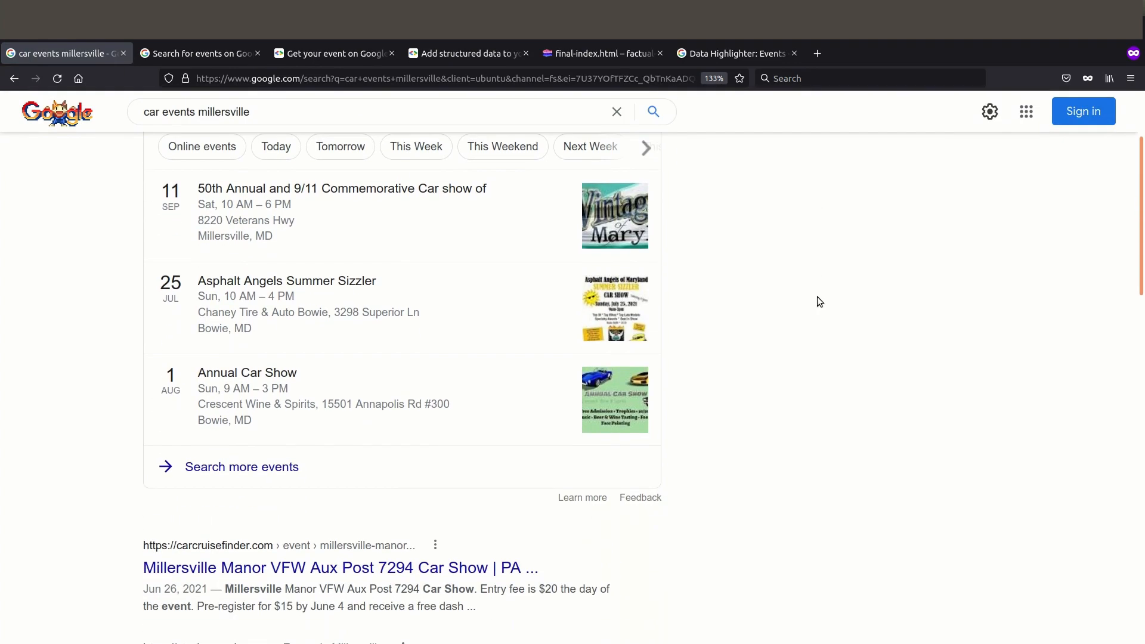
pyautogui.scroll(3)
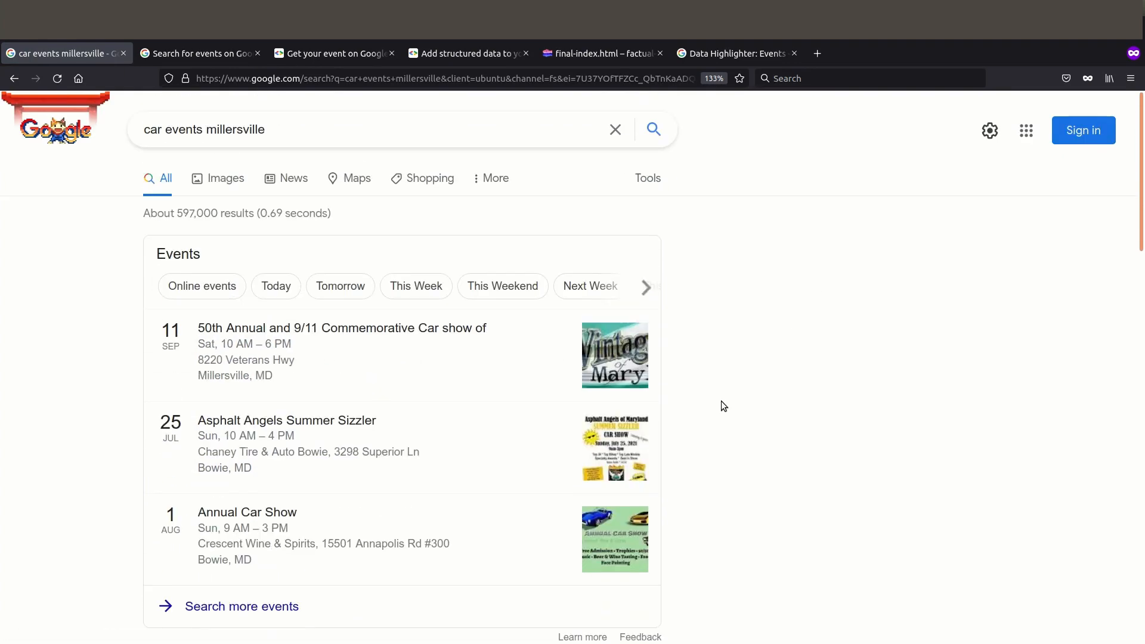
pyautogui.moveTo(712, 275)
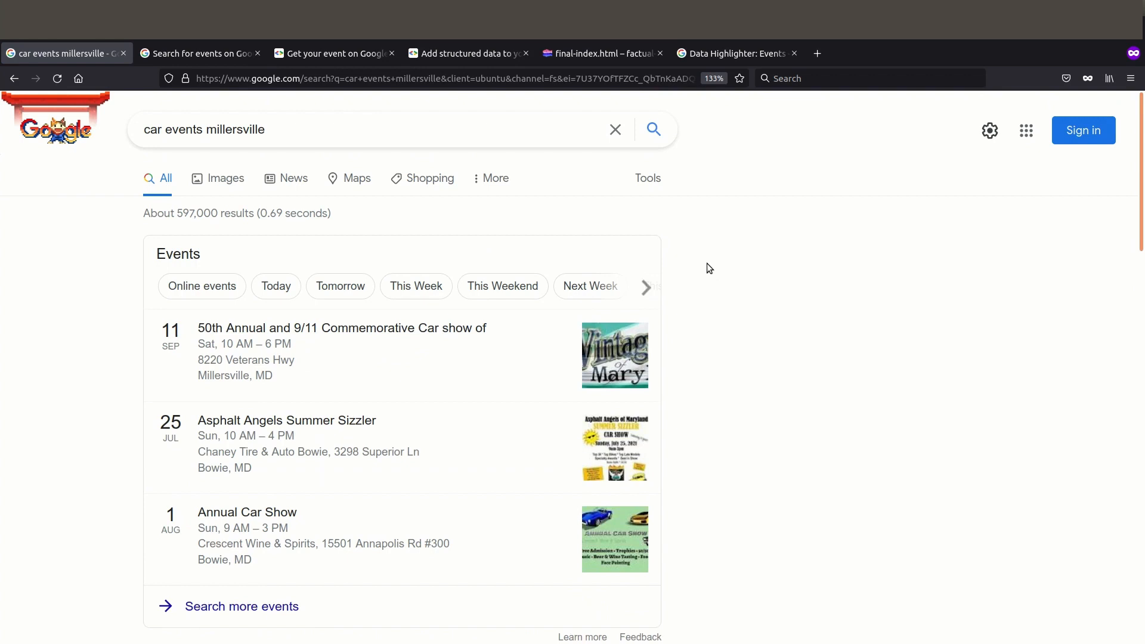
pyautogui.moveTo(691, 259)
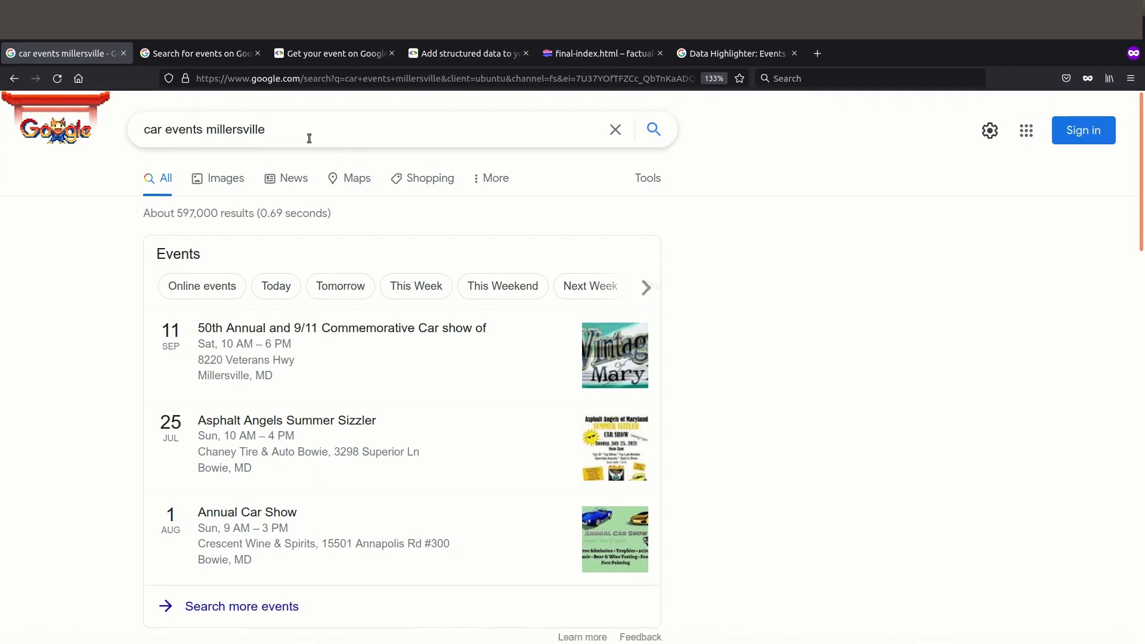
pyautogui.moveTo(135, 128)
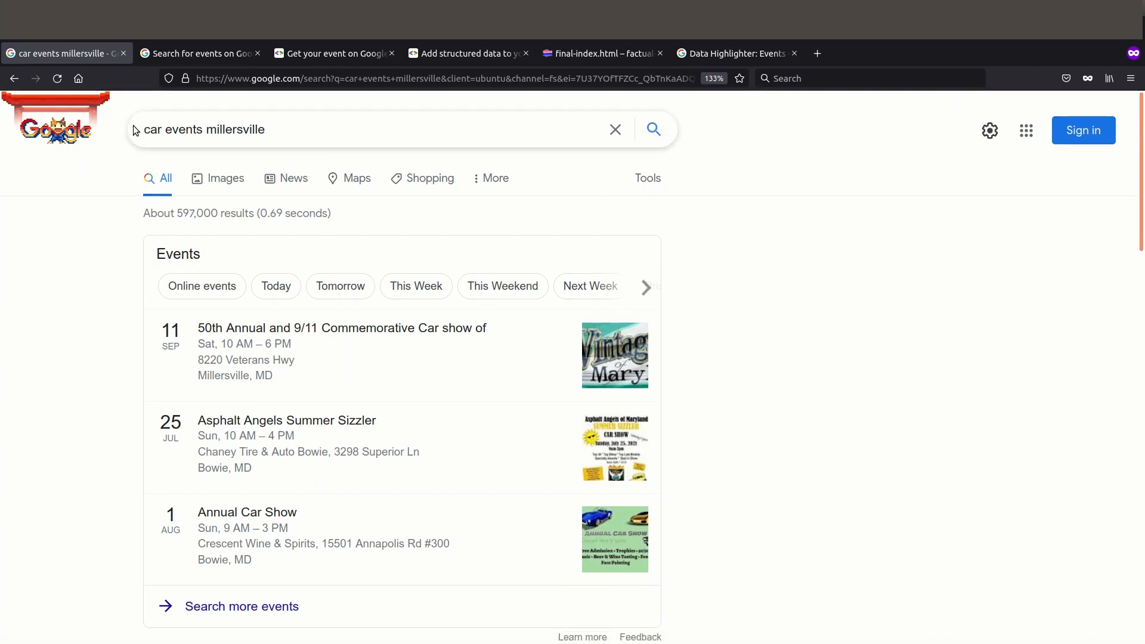
pyautogui.moveTo(247, 135)
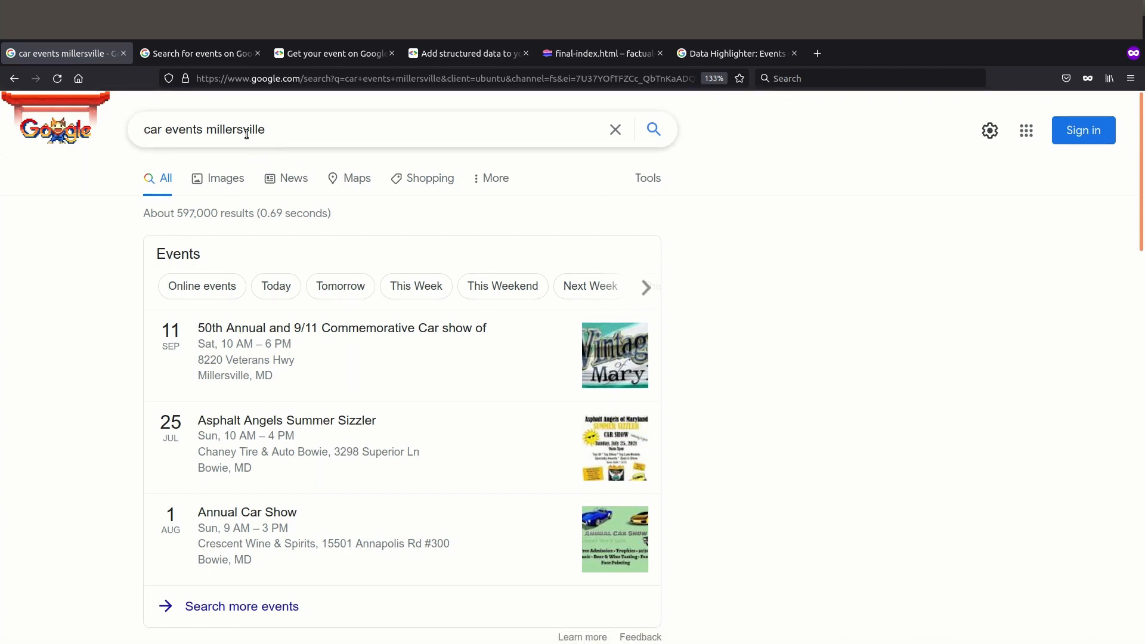
pyautogui.moveTo(769, 236)
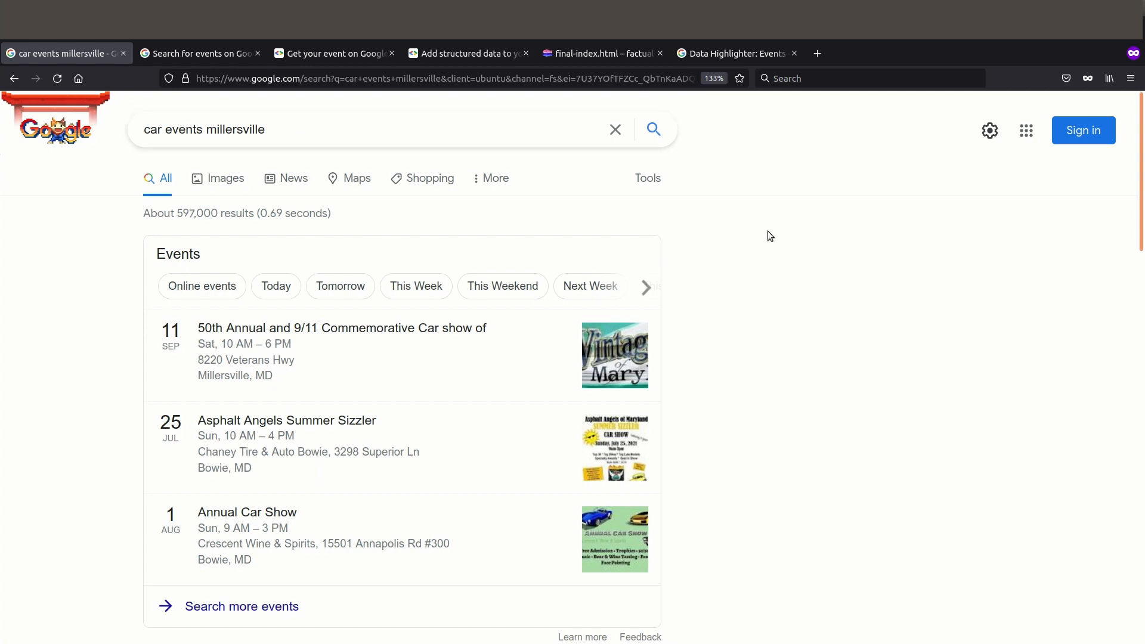
pyautogui.moveTo(727, 230)
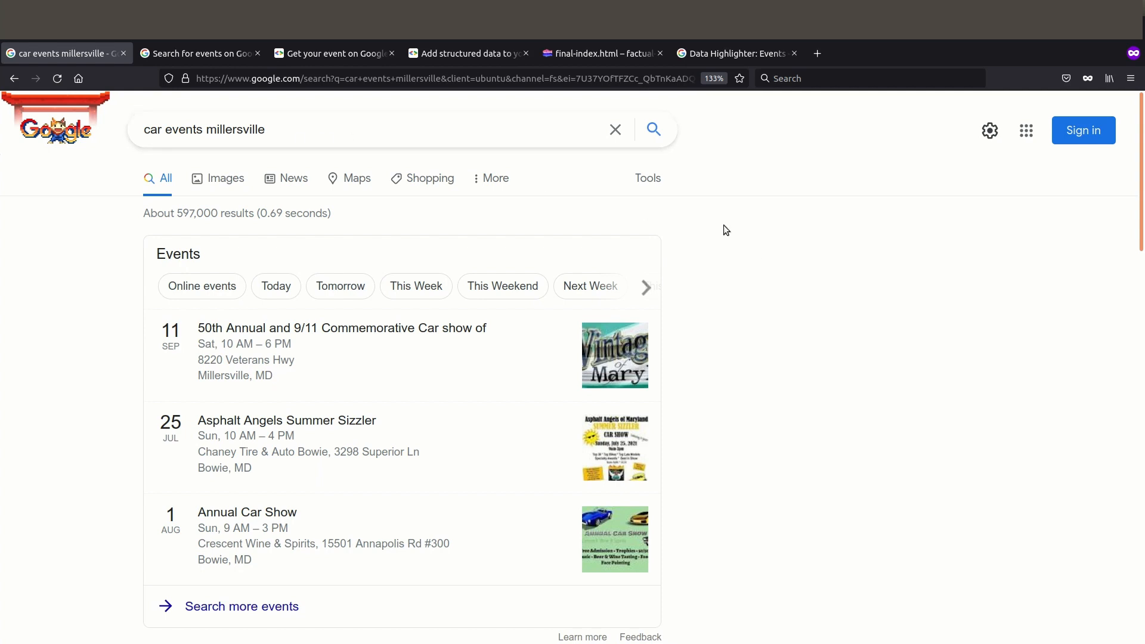
pyautogui.click(255, 128)
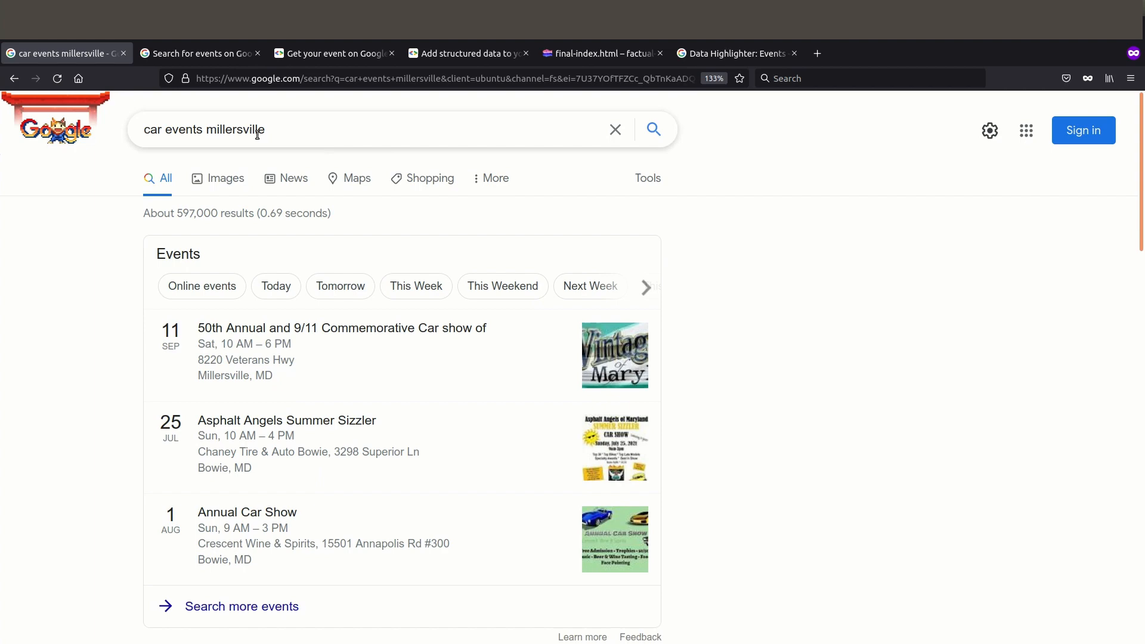
pyautogui.moveTo(334, 53)
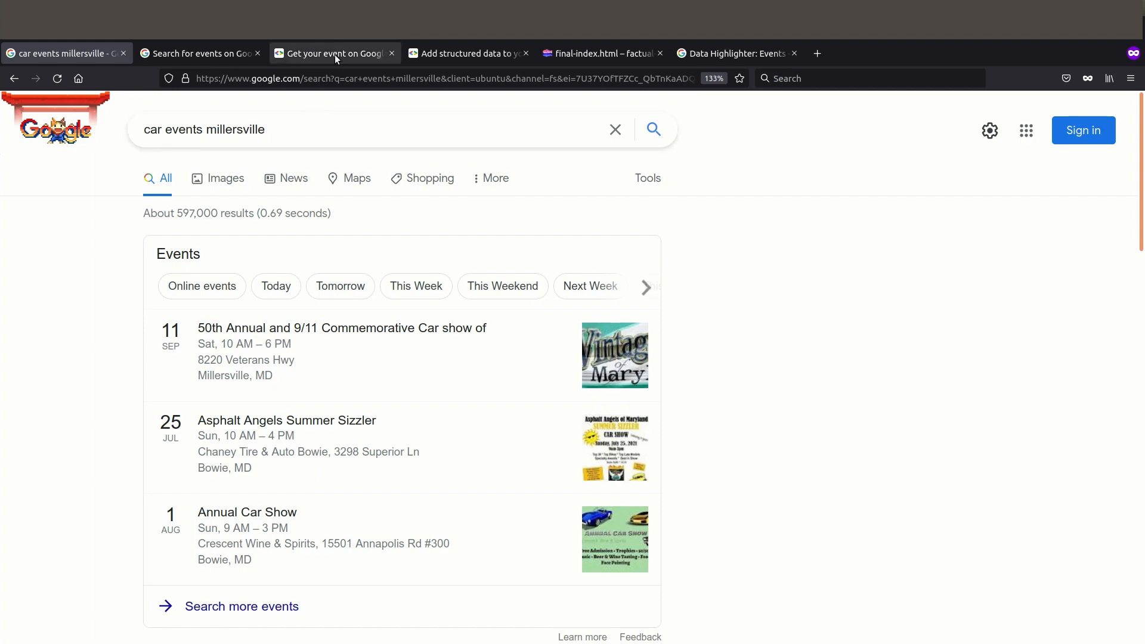
# Bring up the 'Get your event on Google' guide and read the three eligibility options down to adding structured data
pyautogui.click(333, 53)
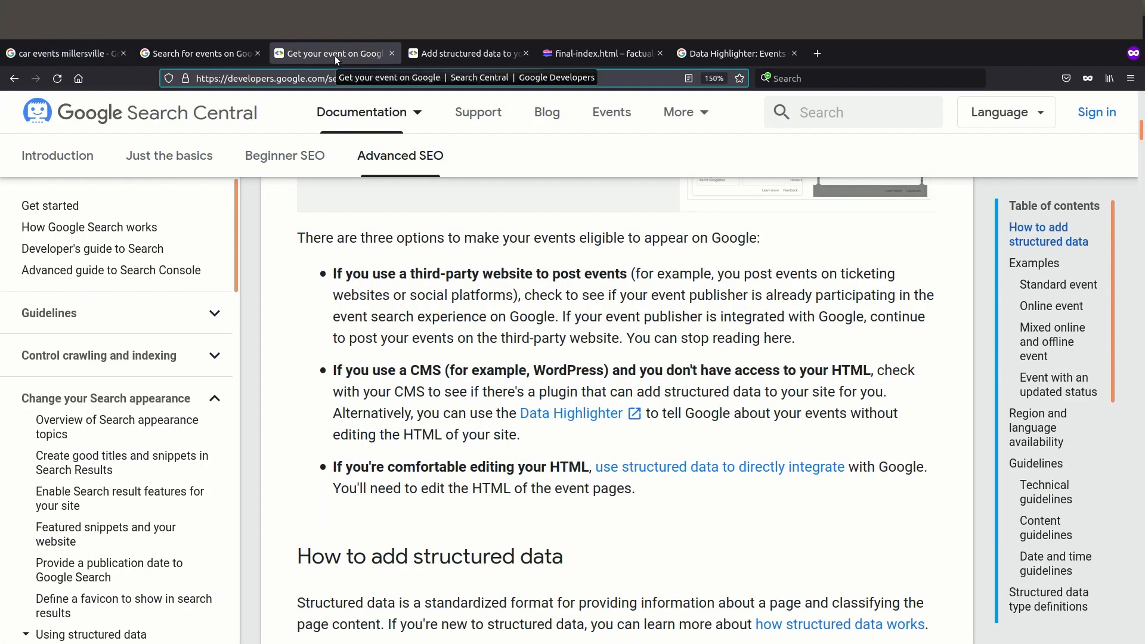
pyautogui.click(362, 112)
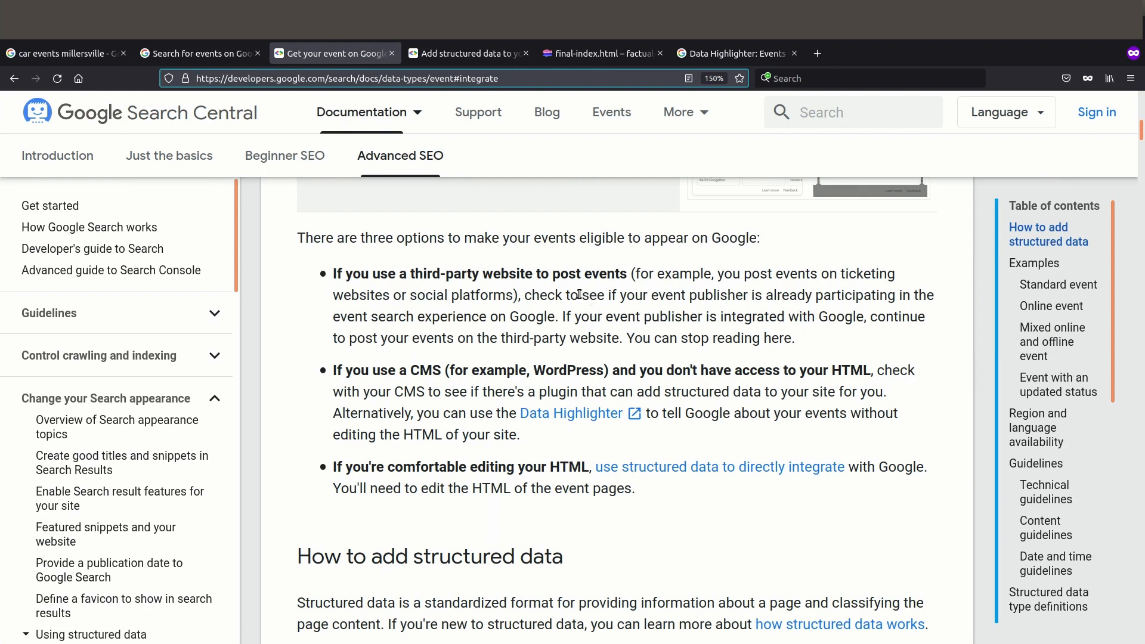
pyautogui.moveTo(441, 287)
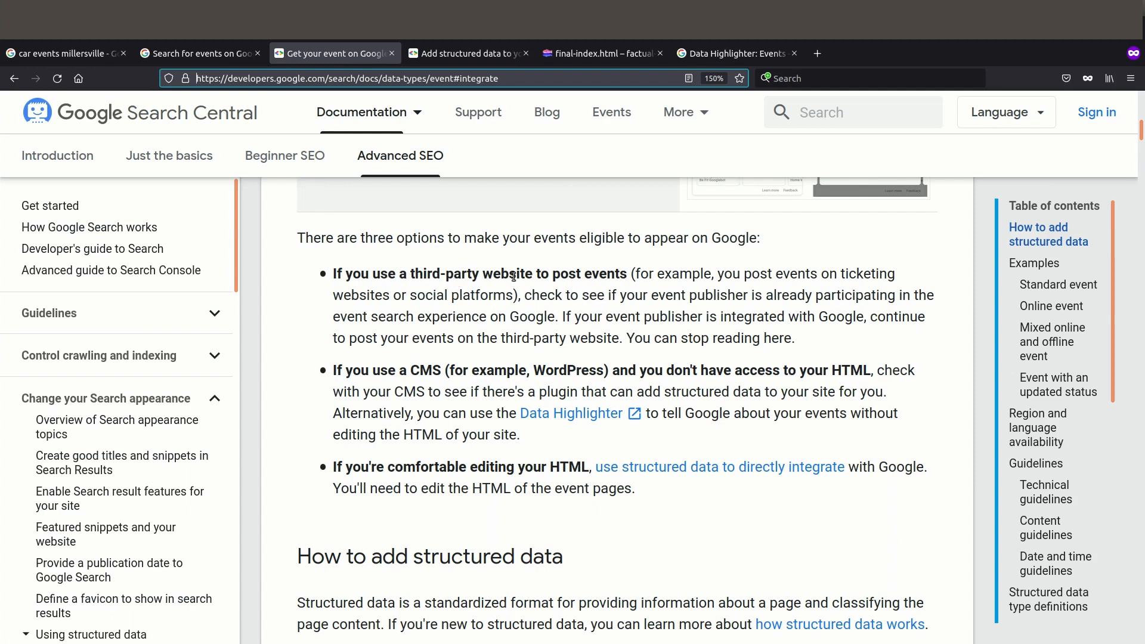
pyautogui.moveTo(537, 275)
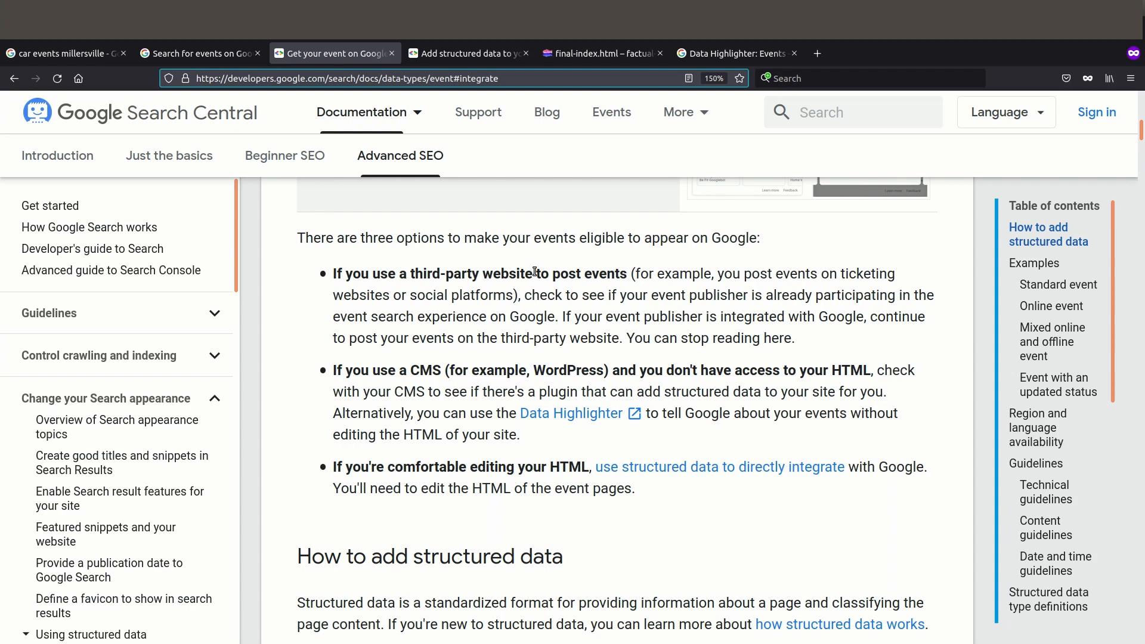
pyautogui.moveTo(570, 311)
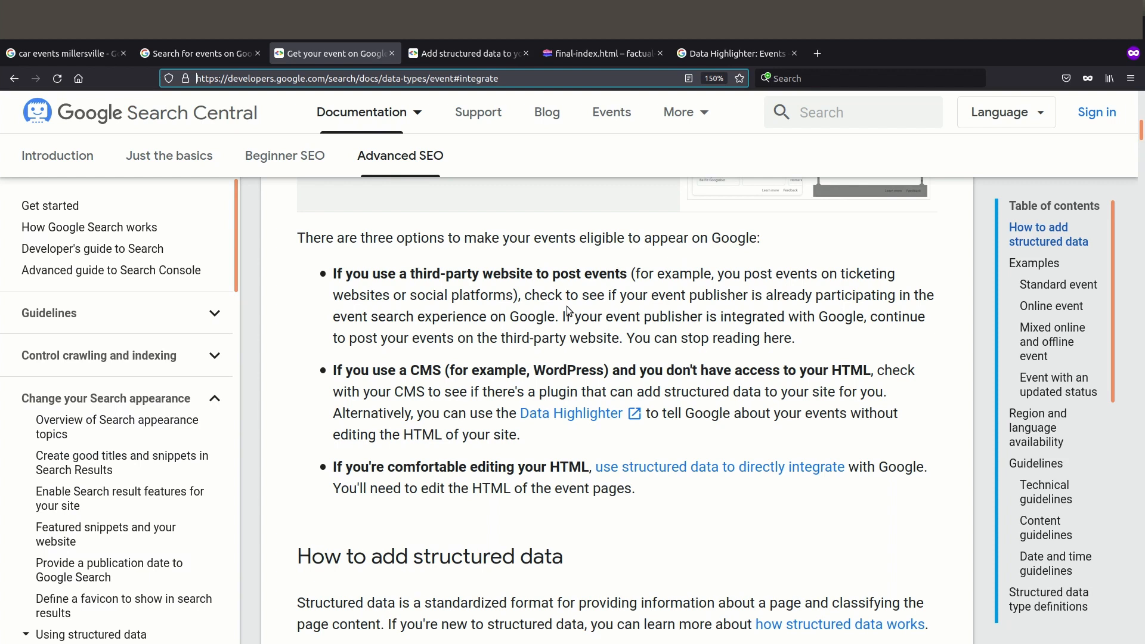
pyautogui.scroll(-3)
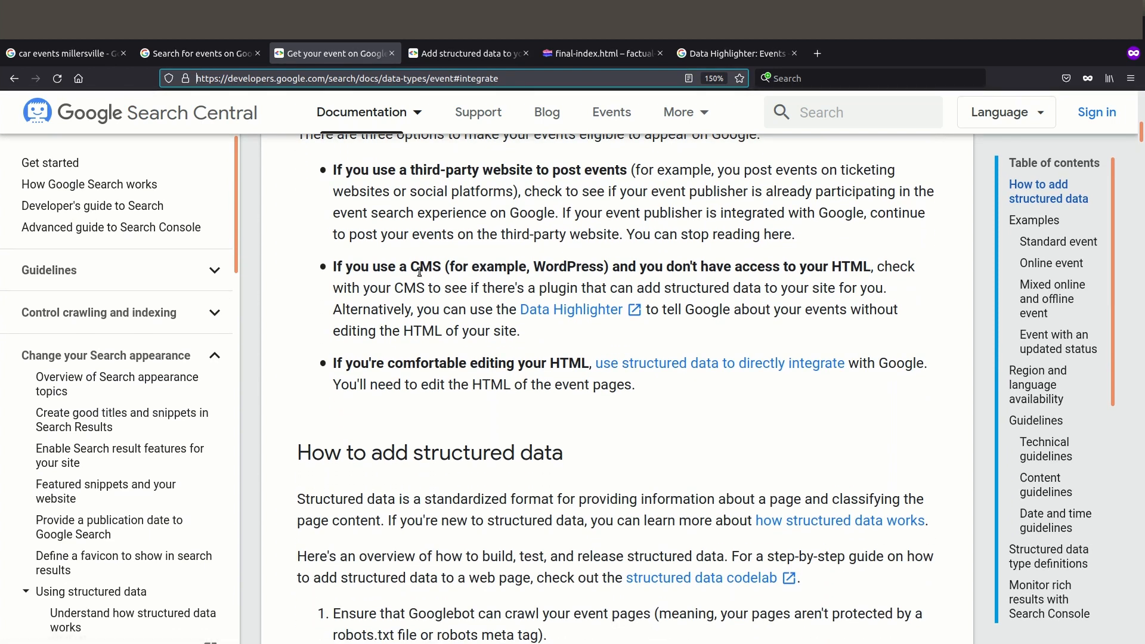
pyautogui.moveTo(865, 262)
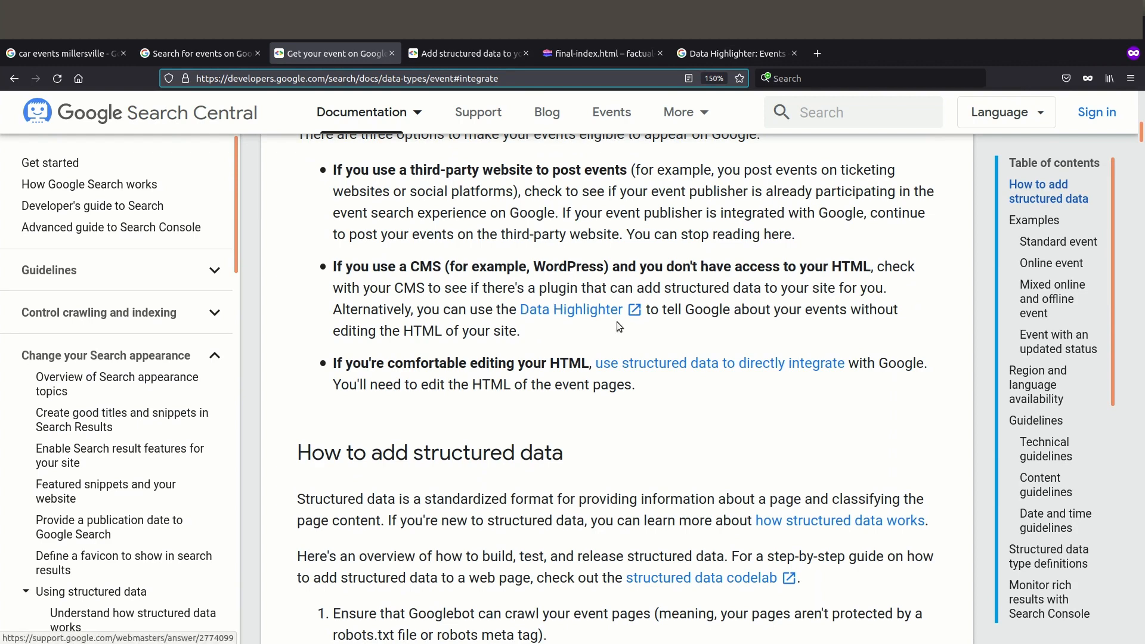
pyautogui.moveTo(588, 314)
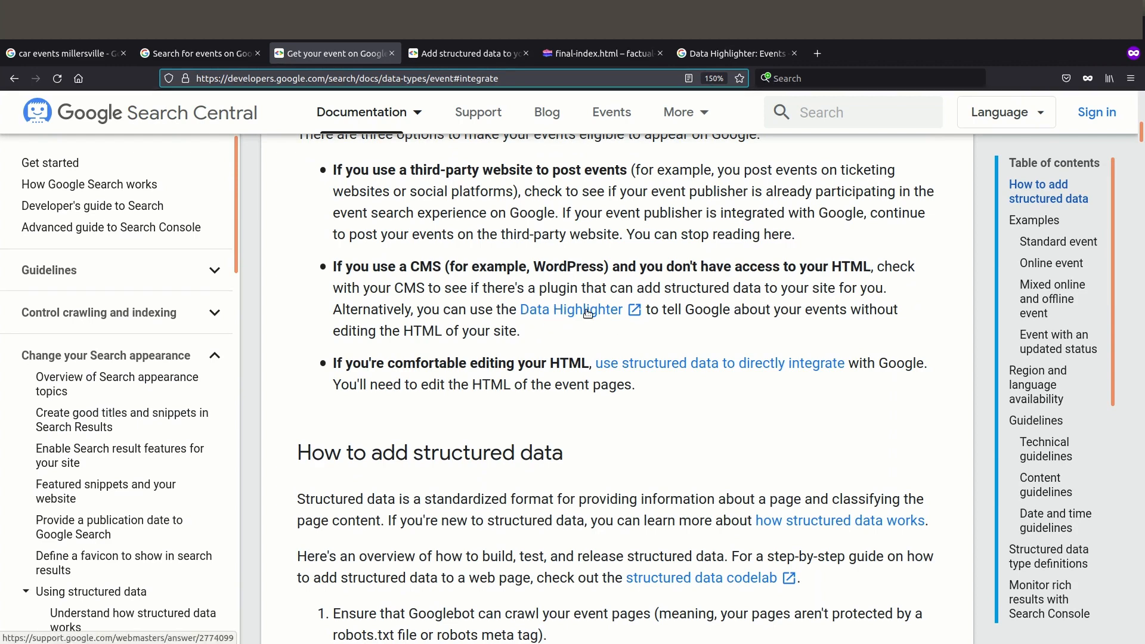
# Switch to the Search Console Help 'Data Highlighter: Events' article
pyautogui.click(570, 311)
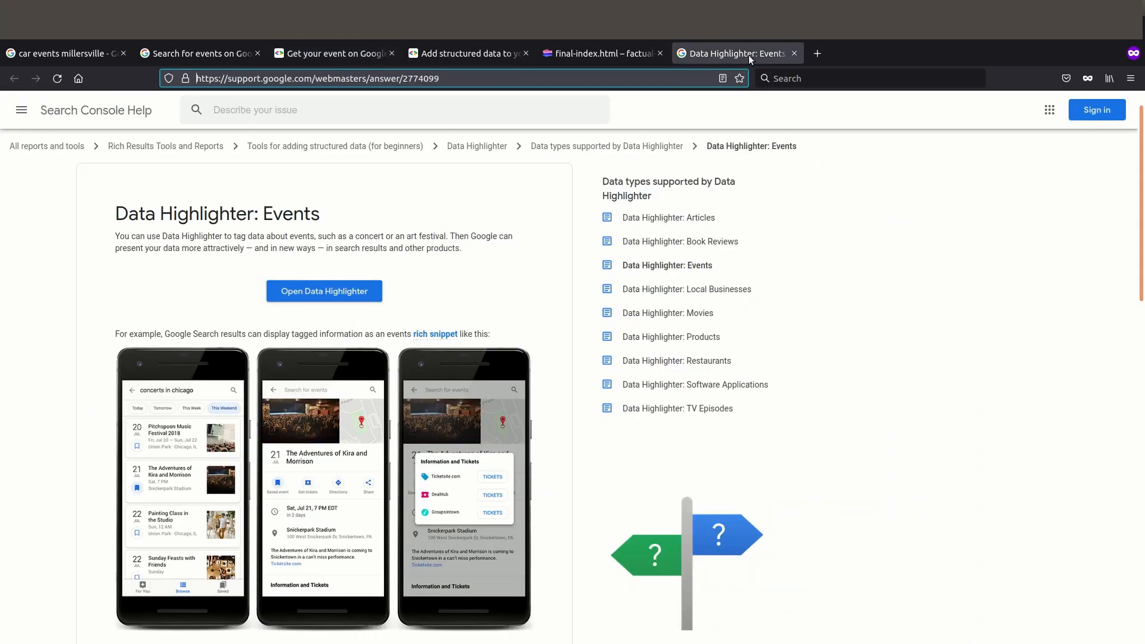
pyautogui.moveTo(375, 92)
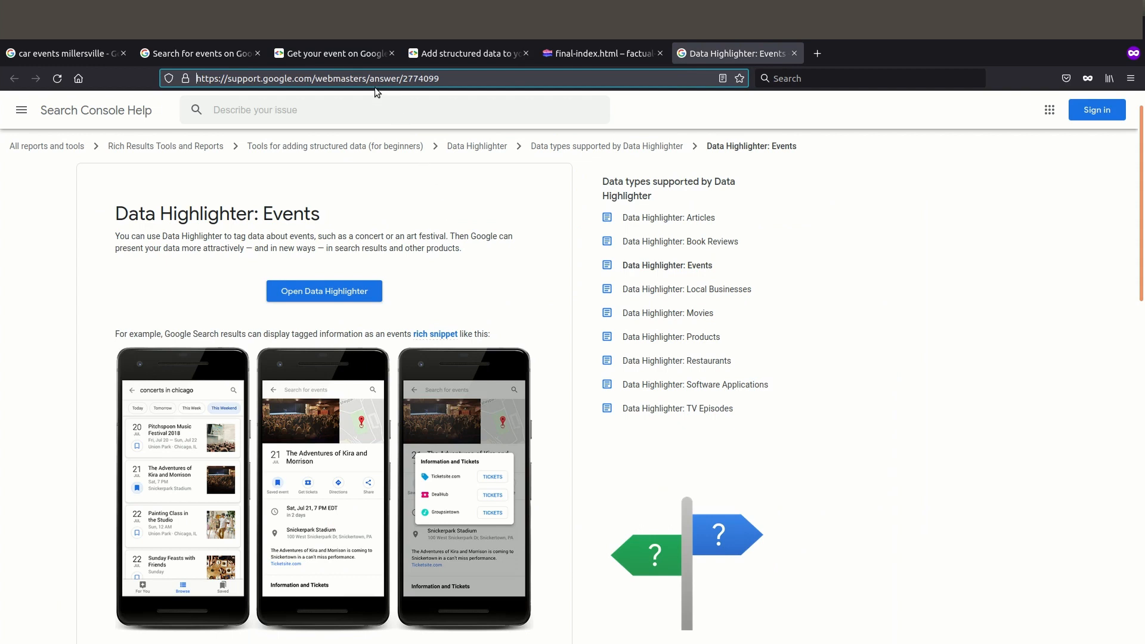
pyautogui.moveTo(519, 278)
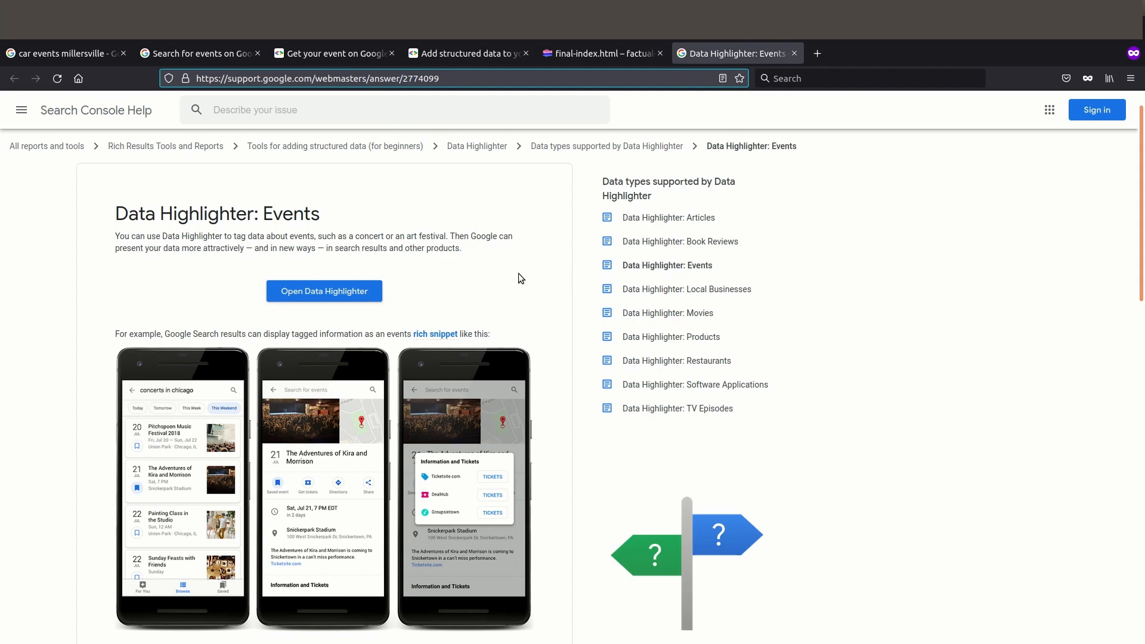
# Return to the 'Get your event on Google' guide and its integration options
pyautogui.click(333, 52)
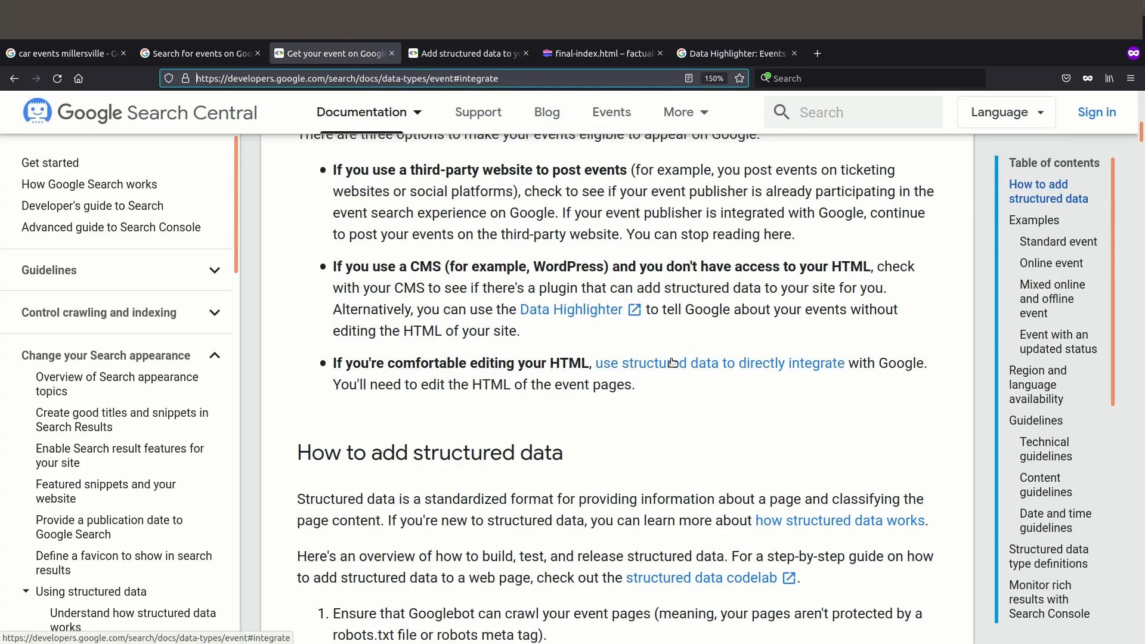
pyautogui.moveTo(736, 370)
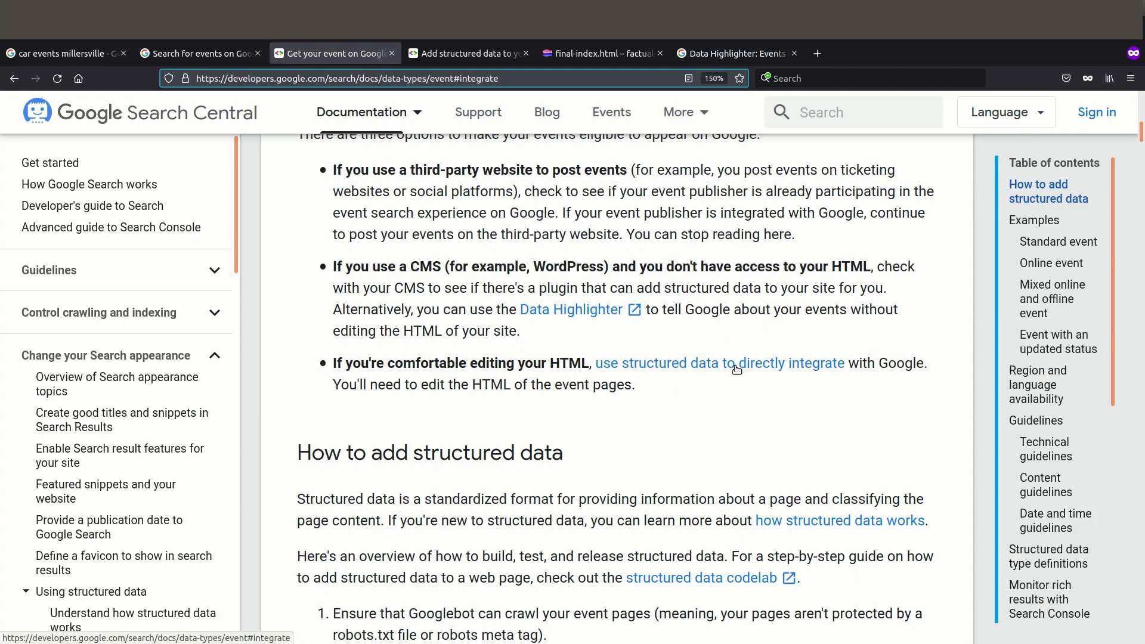
pyautogui.moveTo(679, 404)
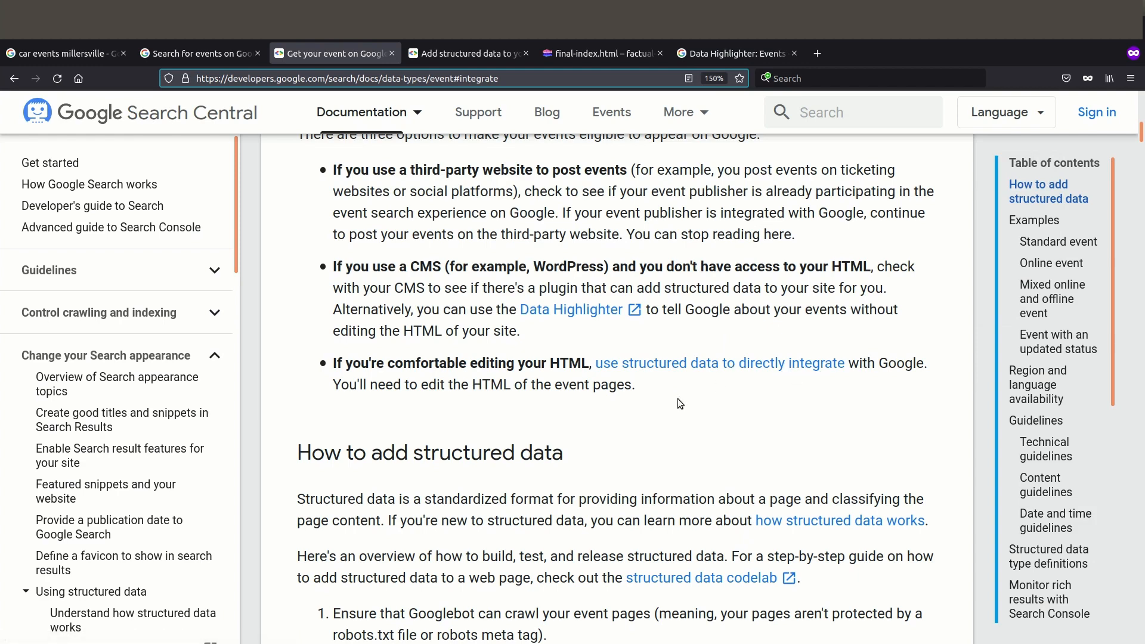
pyautogui.moveTo(584, 387)
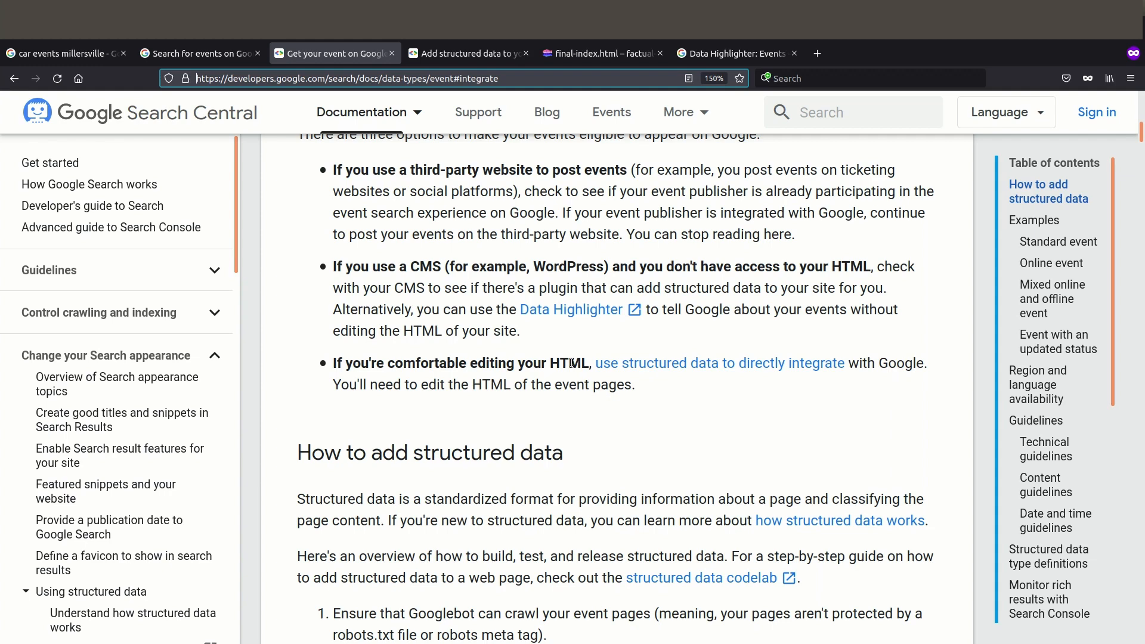
pyautogui.moveTo(558, 302)
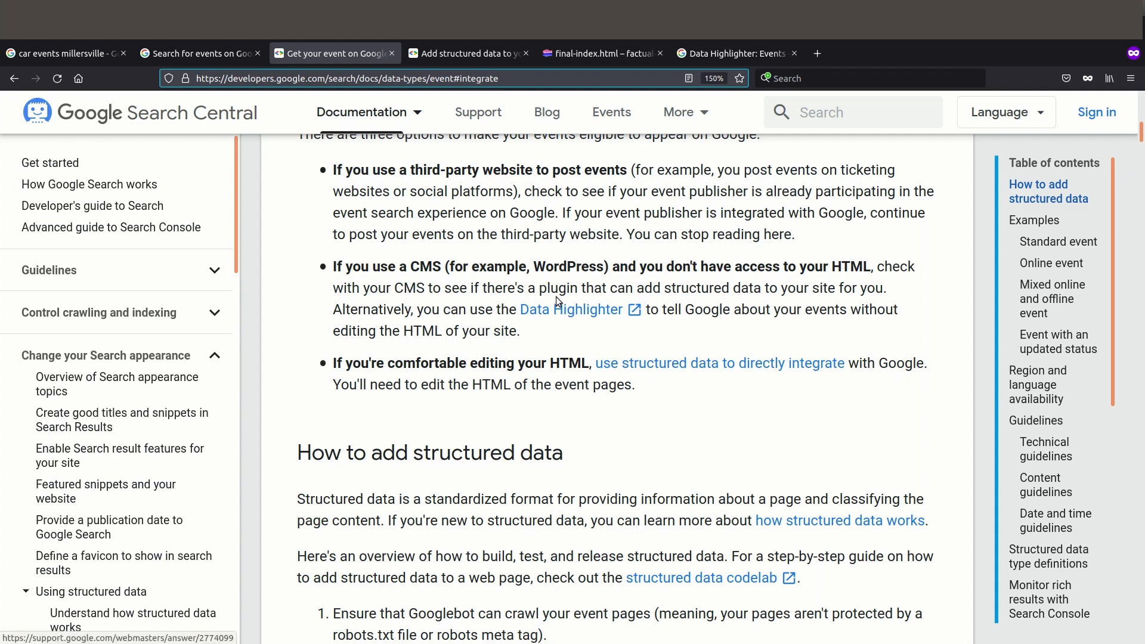
pyautogui.moveTo(574, 362)
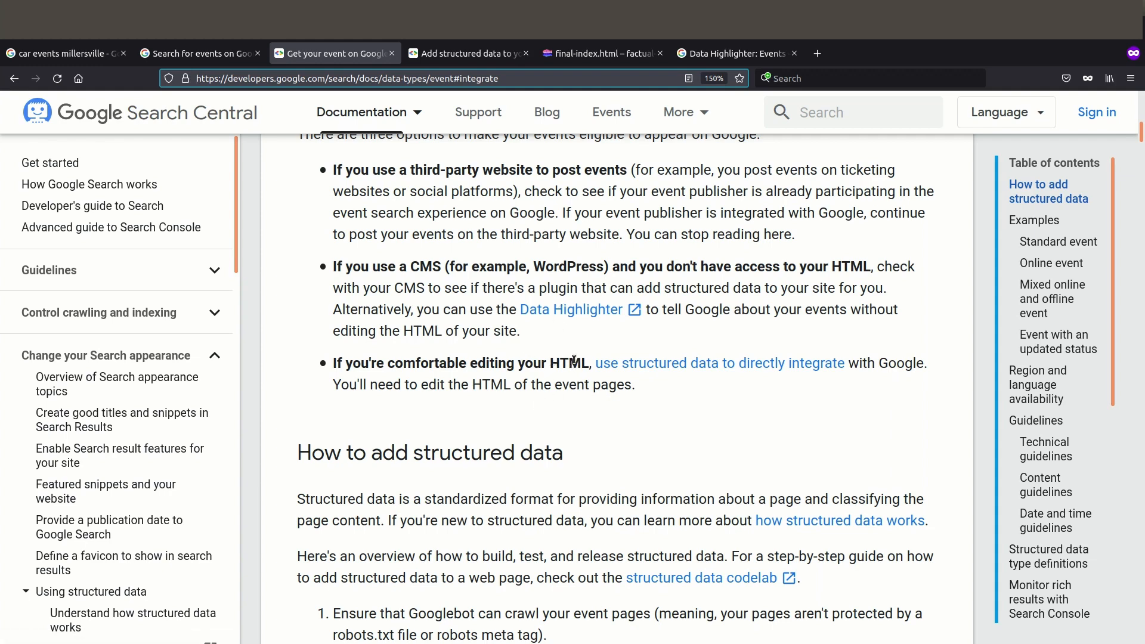
pyautogui.moveTo(550, 351)
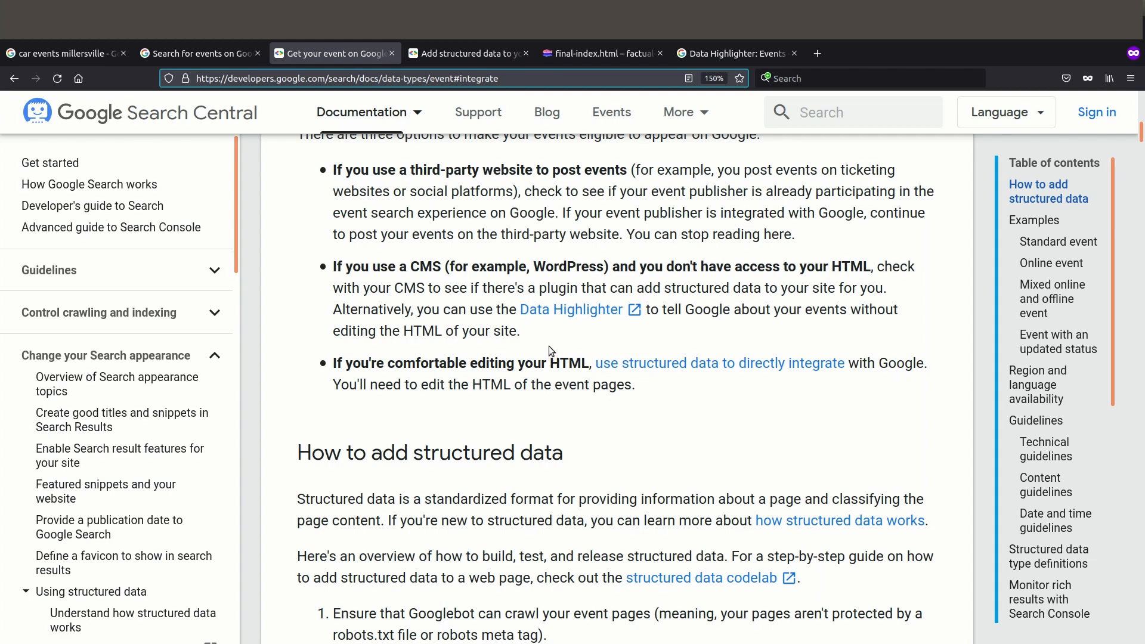
pyautogui.moveTo(479, 112)
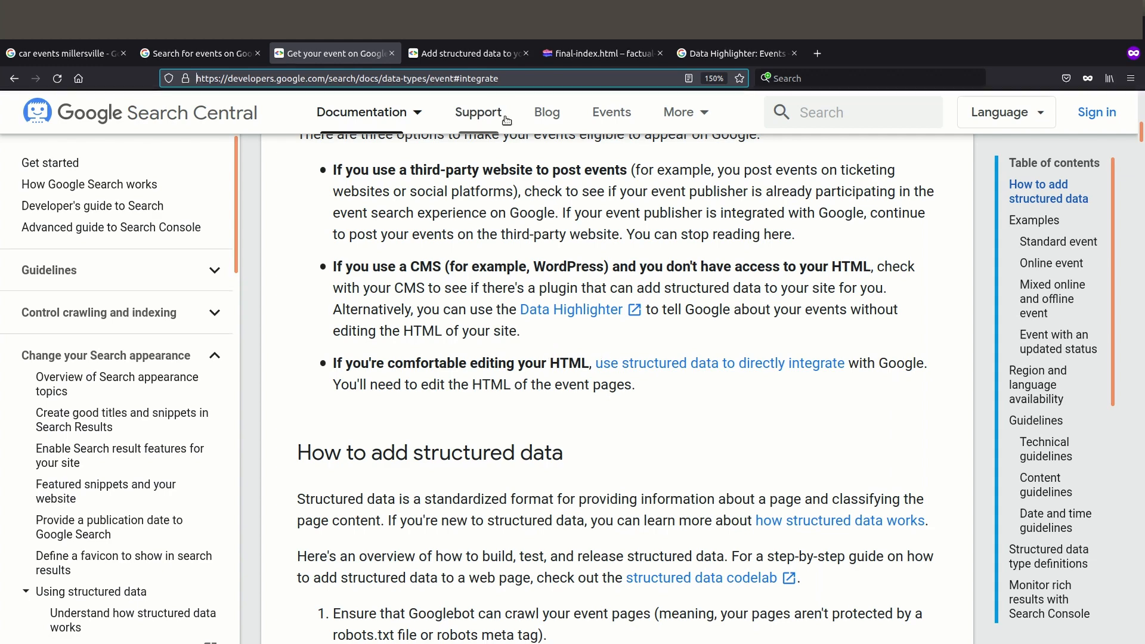
# View the structured data codelab, then the final-index.html sample project in Glitch
pyautogui.click(465, 52)
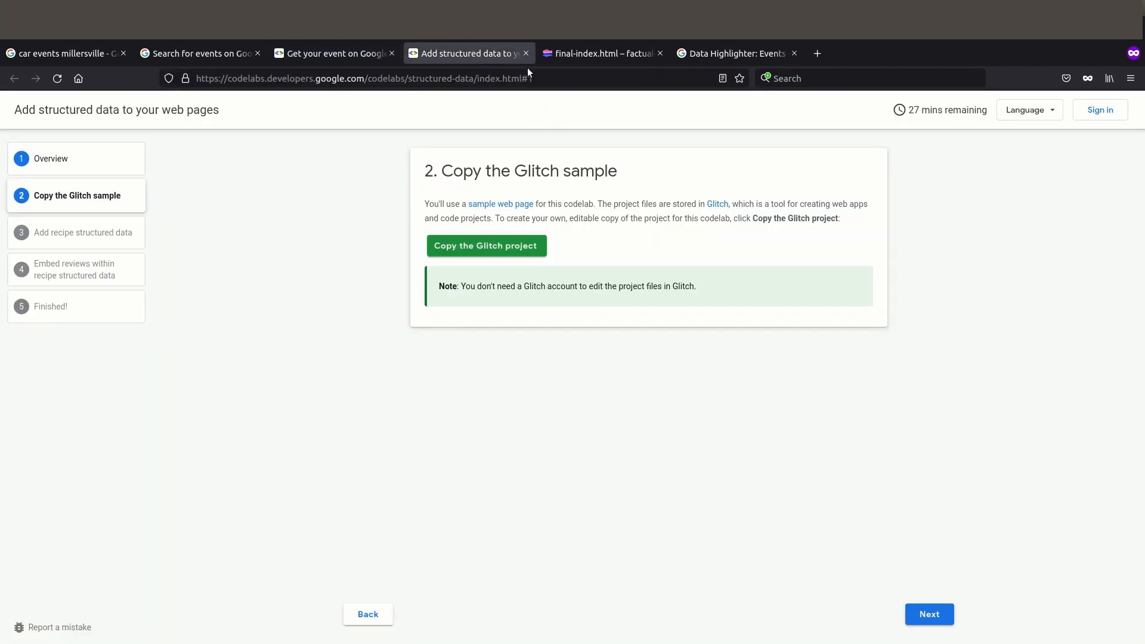
pyautogui.moveTo(468, 54)
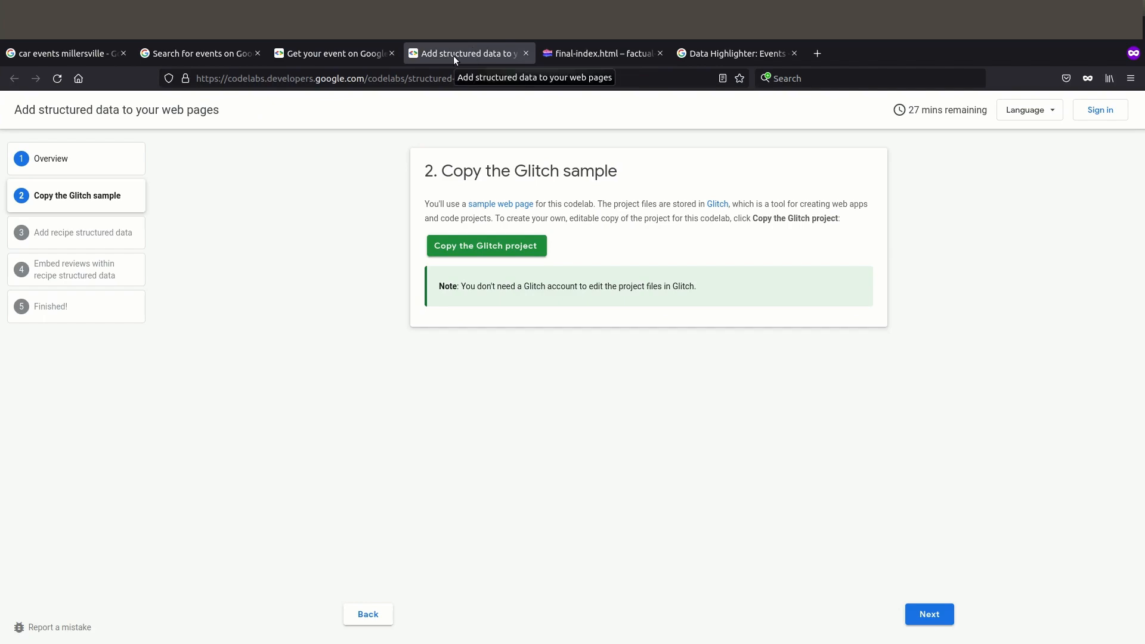
pyautogui.click(599, 54)
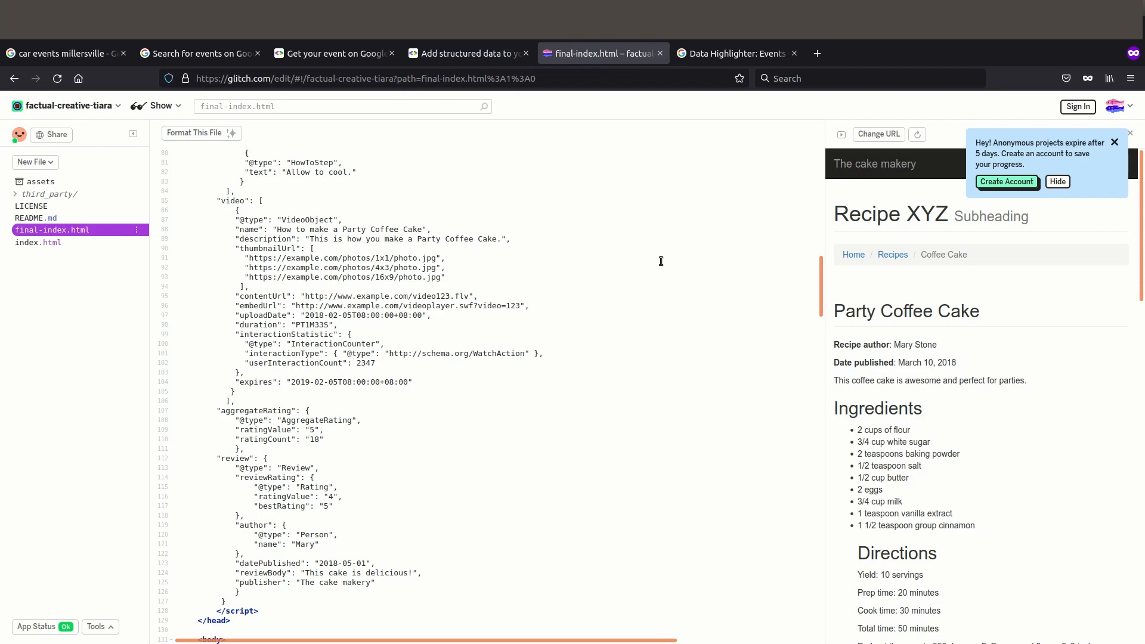
# Read through the Recipe JSON-LD script in final-index.html, then return to the car events search results
pyautogui.scroll(3)
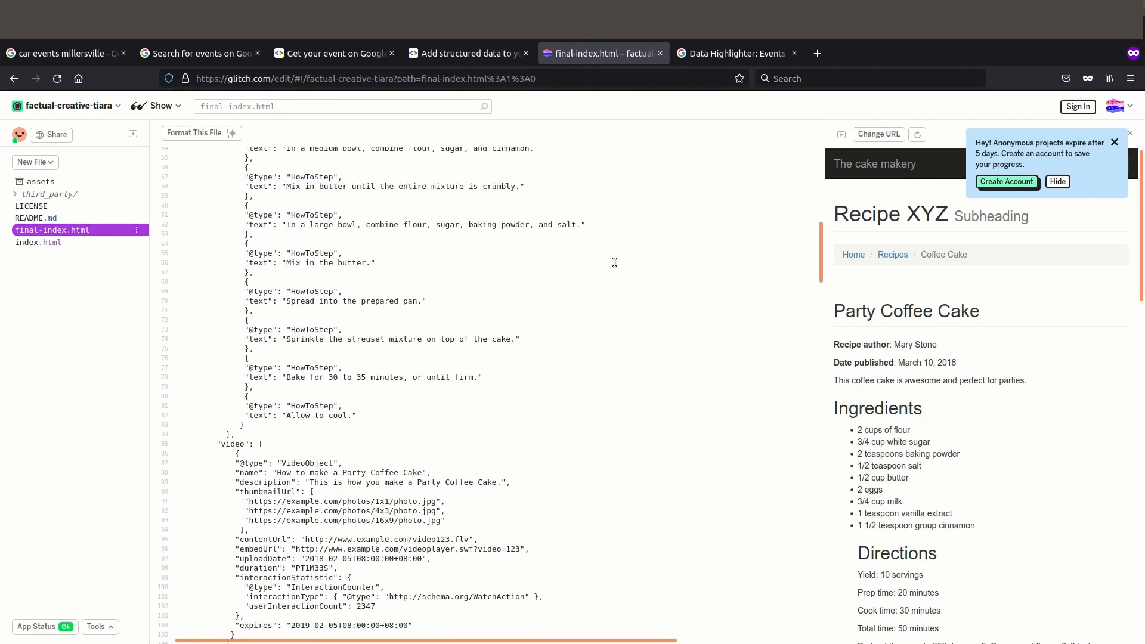
pyautogui.scroll(3)
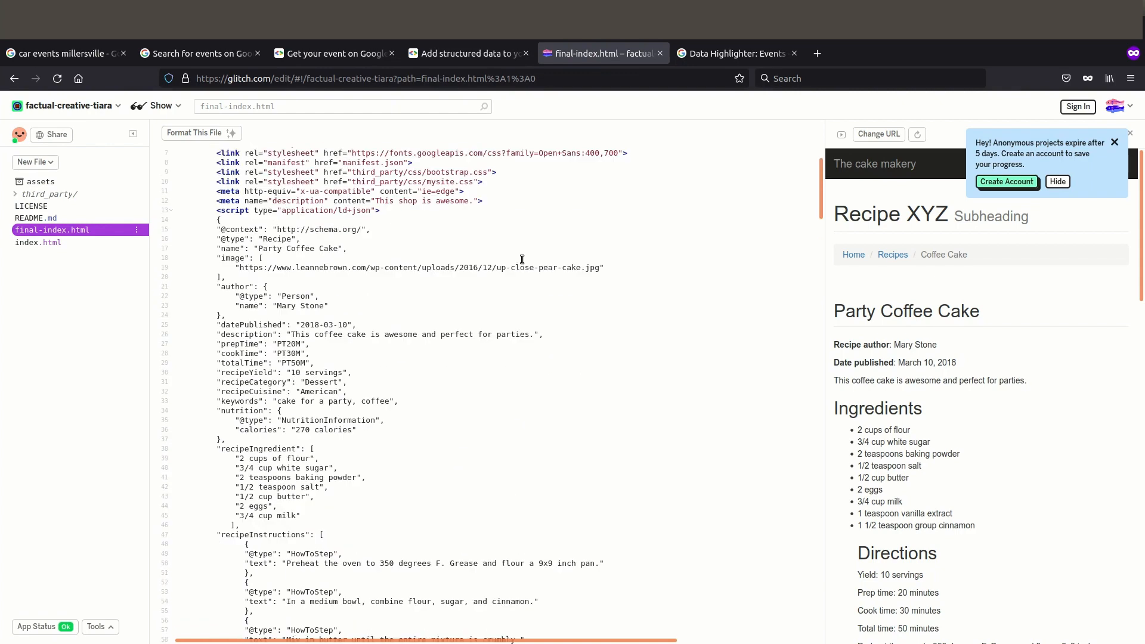
pyautogui.scroll(3)
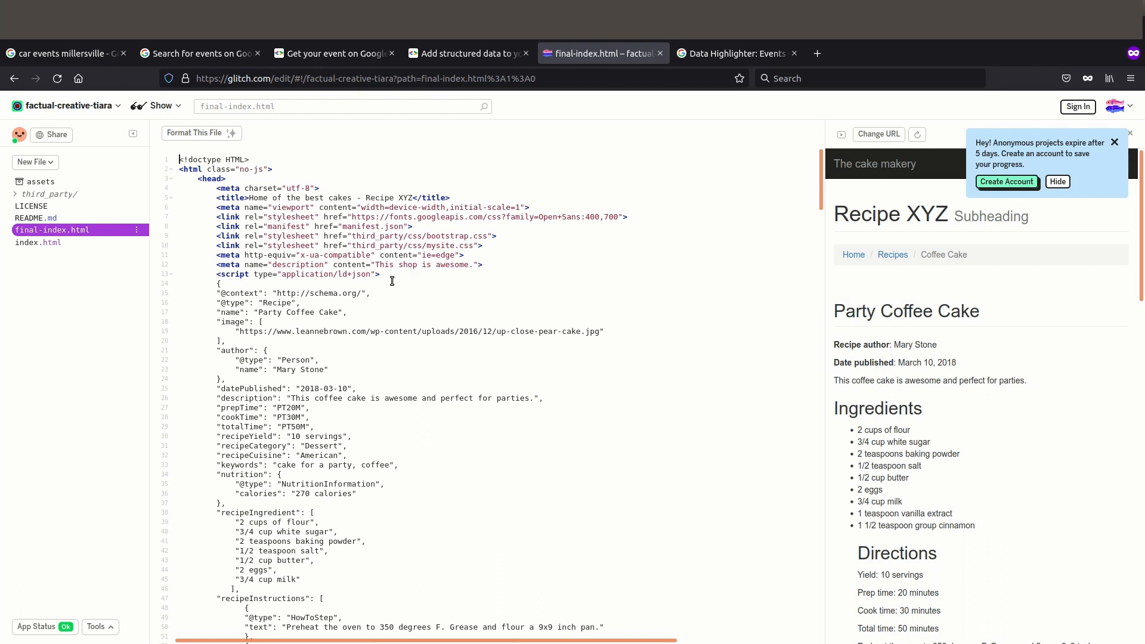
pyautogui.scroll(-3)
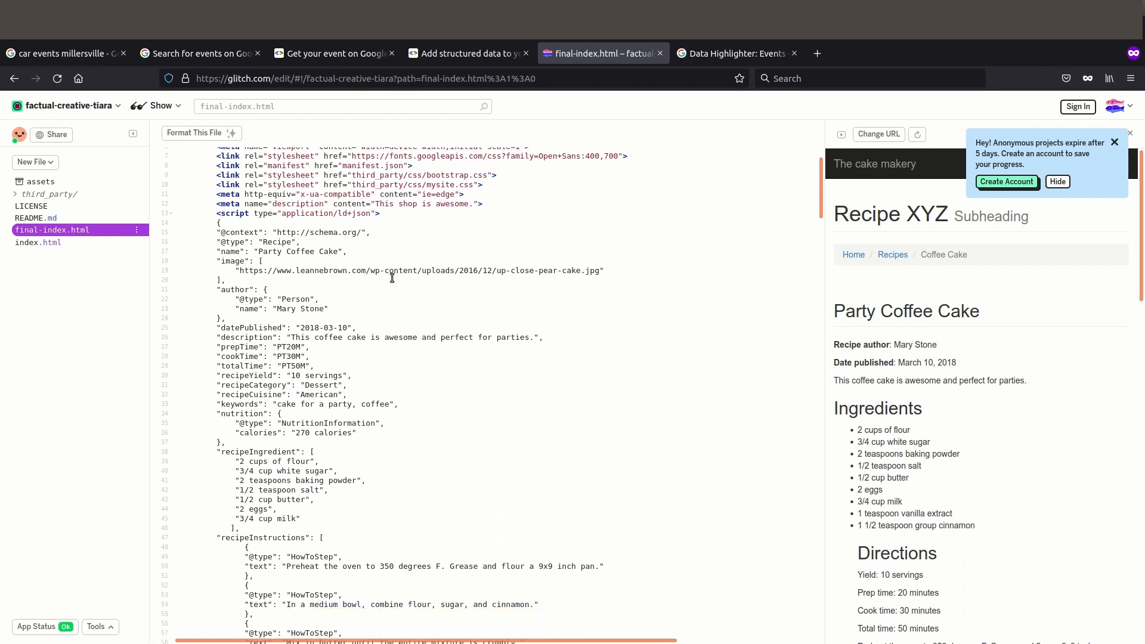
pyautogui.scroll(-3)
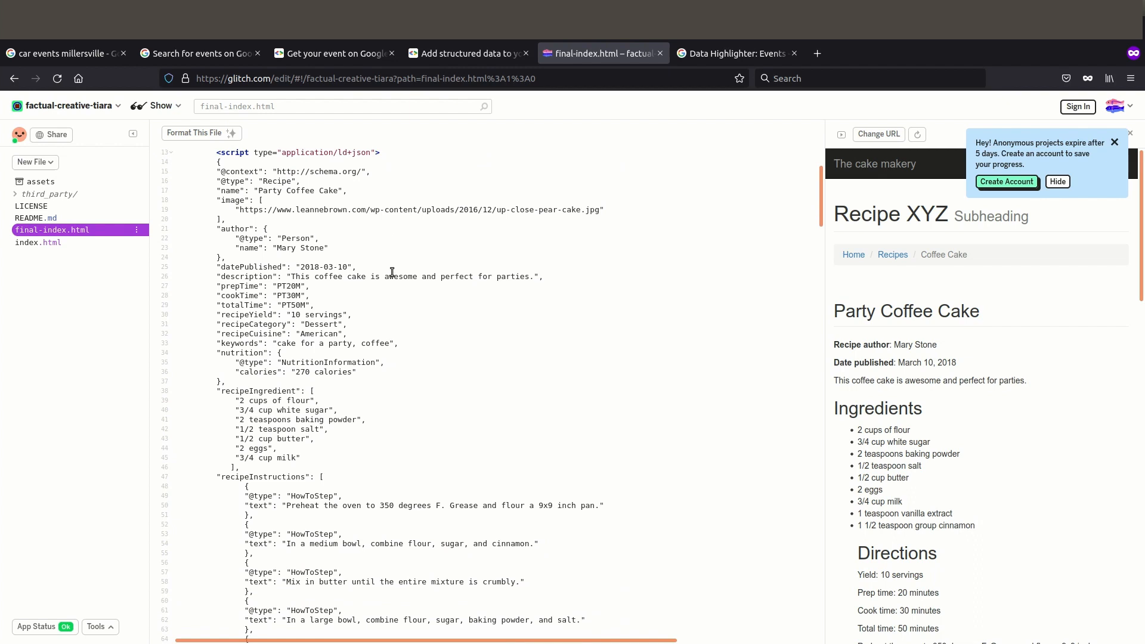
pyautogui.moveTo(388, 259)
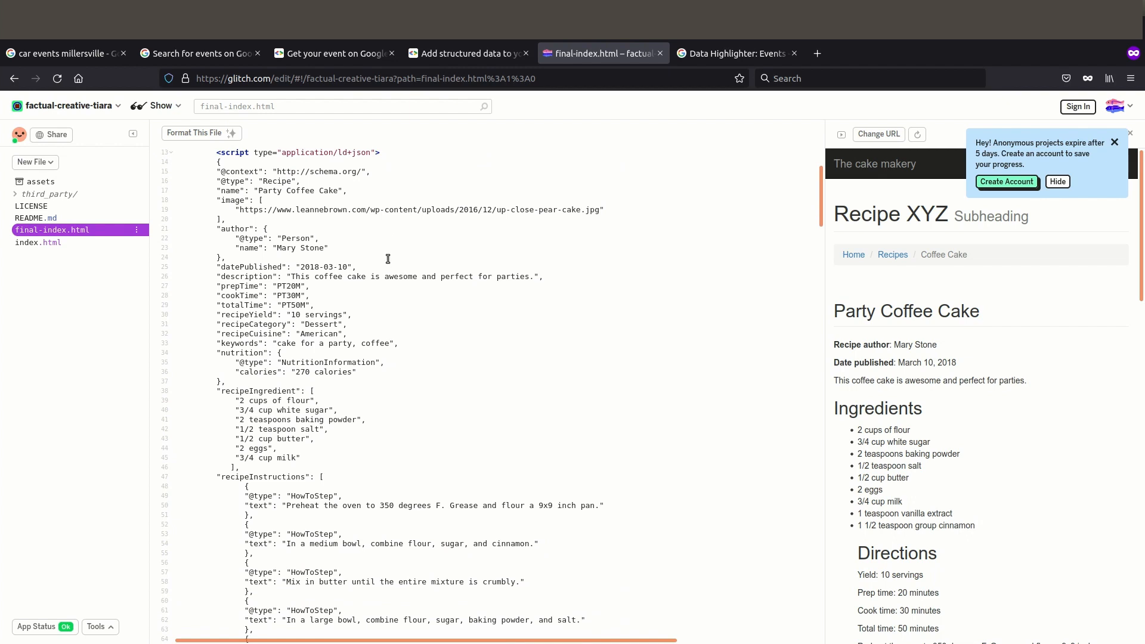
pyautogui.scroll(-3)
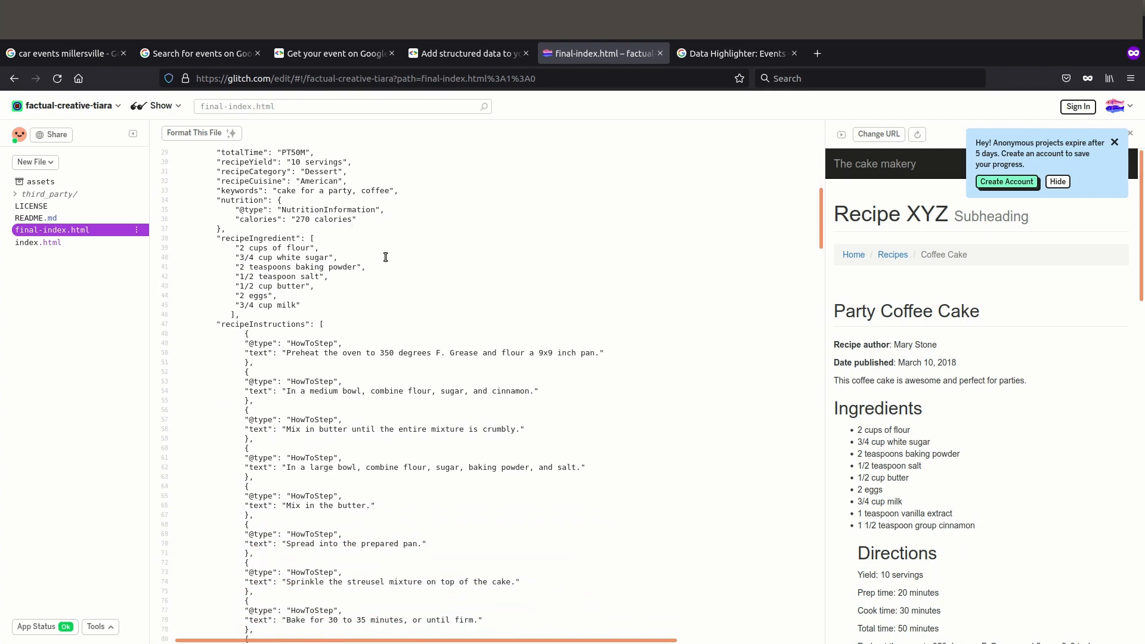
pyautogui.scroll(-3)
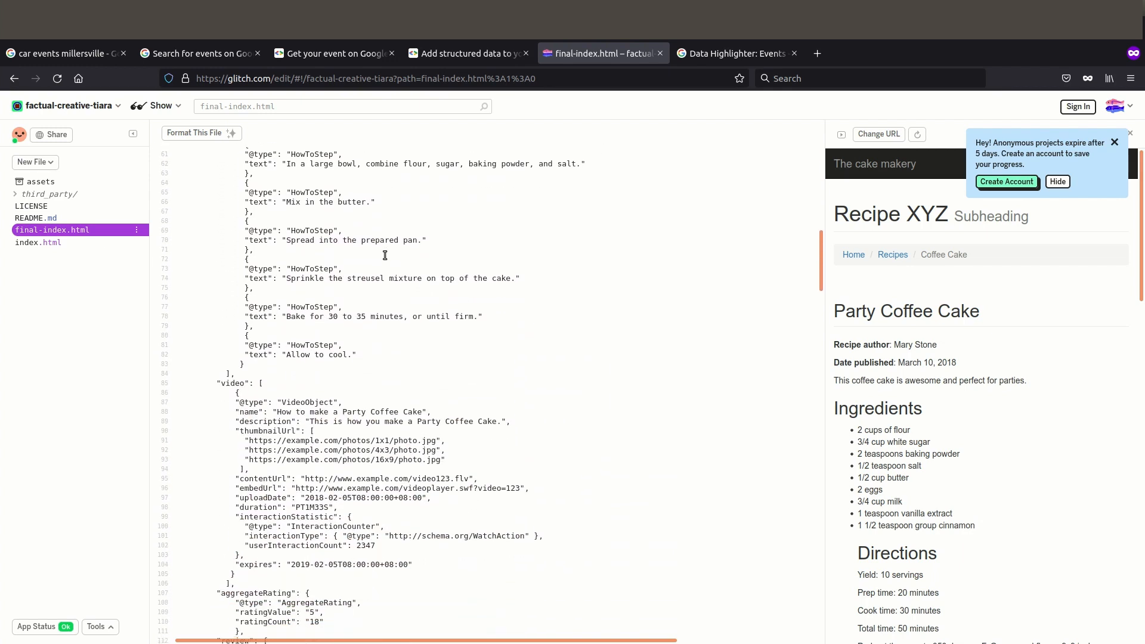
pyautogui.scroll(-3)
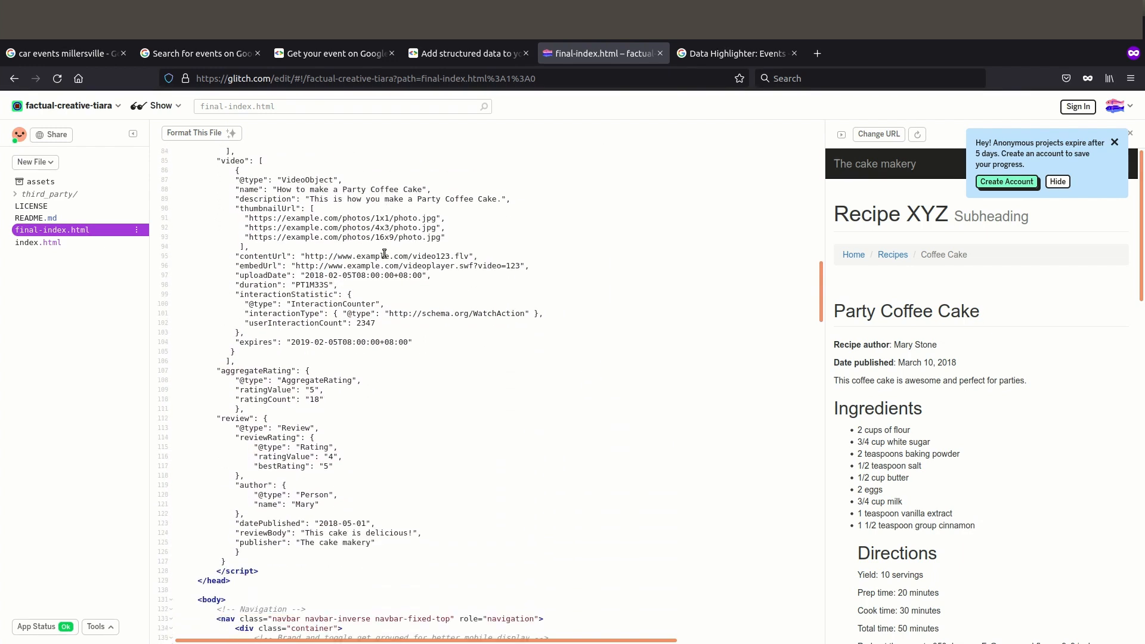
pyautogui.scroll(3)
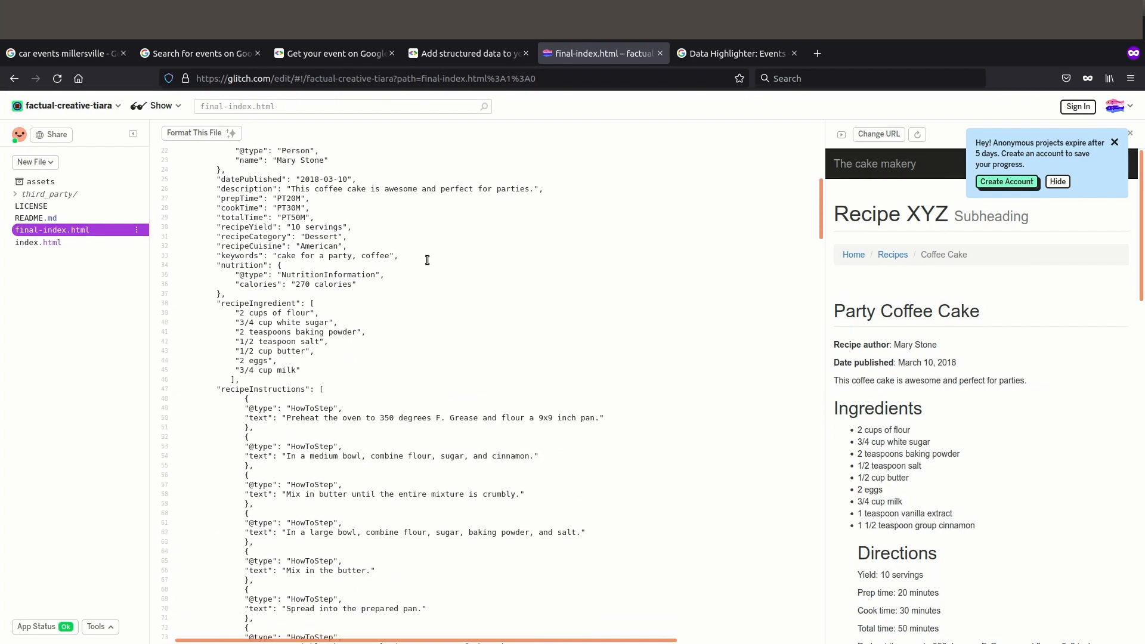
pyautogui.scroll(3)
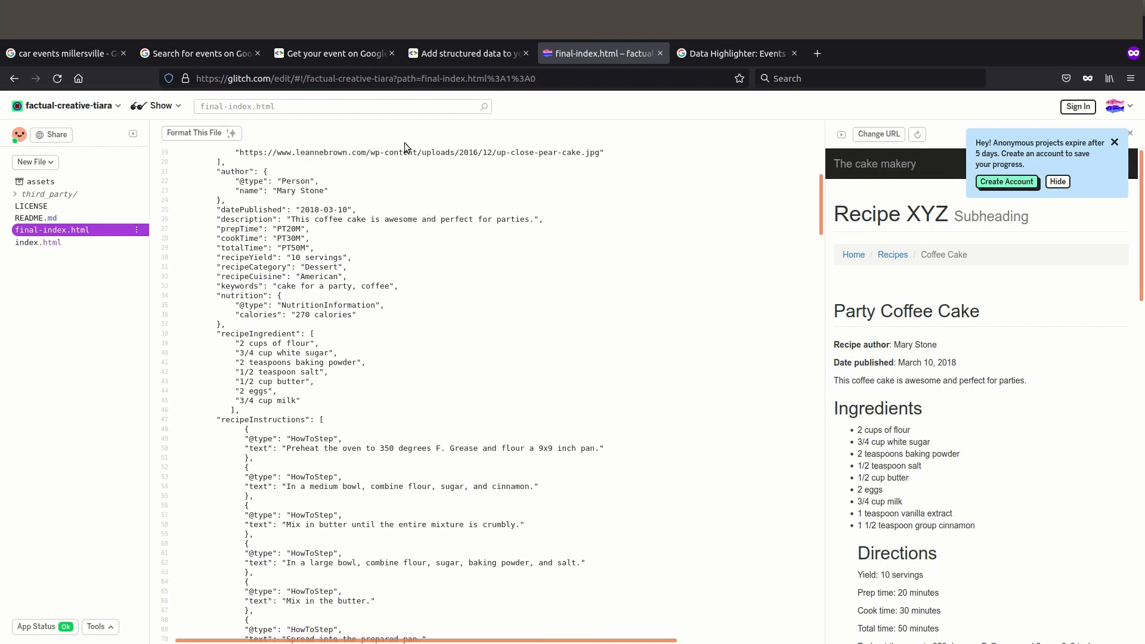
pyautogui.click(66, 52)
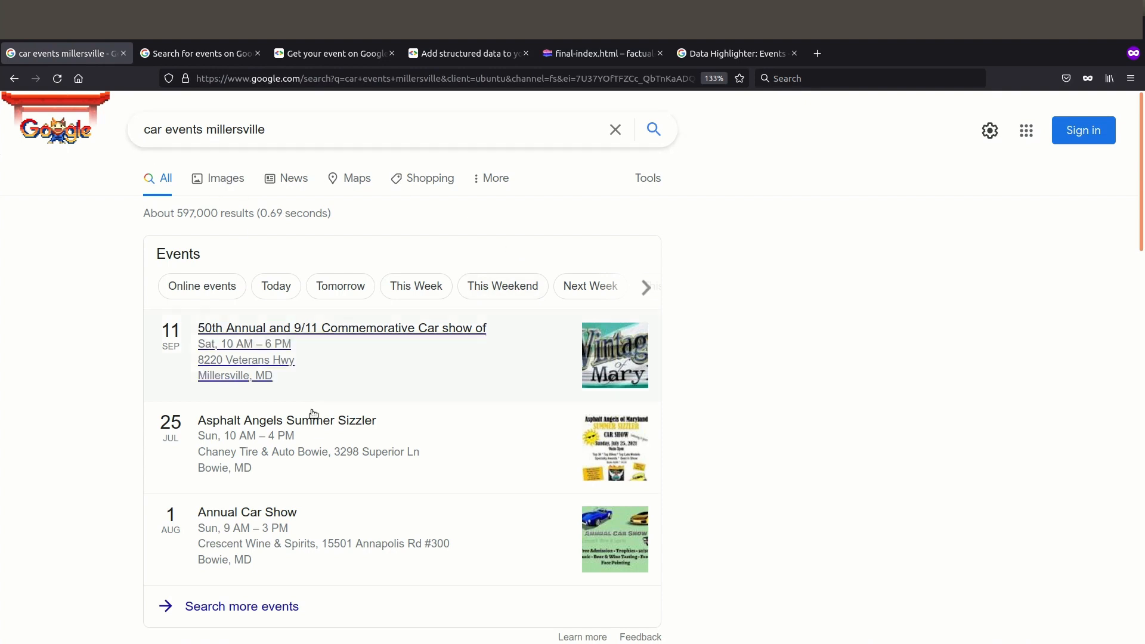
pyautogui.moveTo(399, 519)
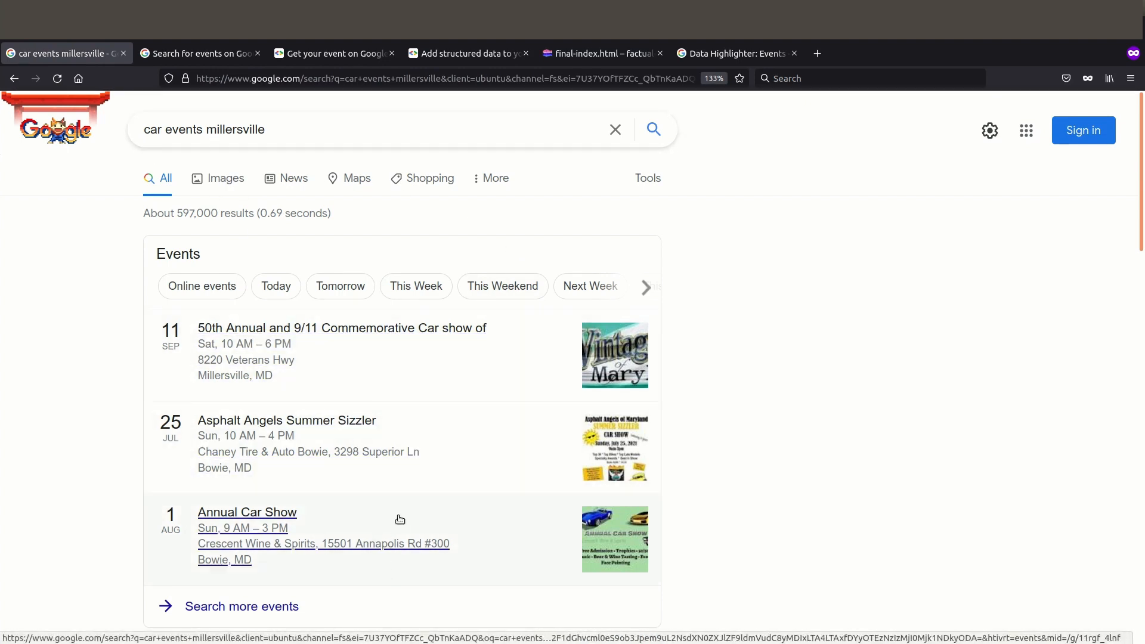
pyautogui.moveTo(324, 66)
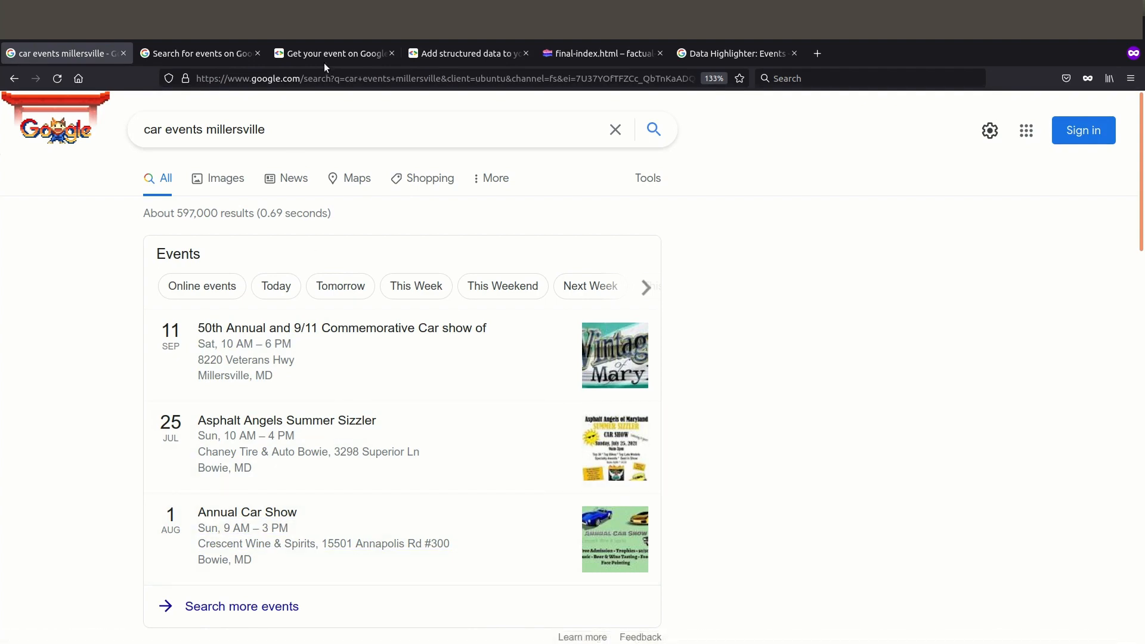
# Return to the 'Get your event on Google' structured data guide
pyautogui.click(332, 54)
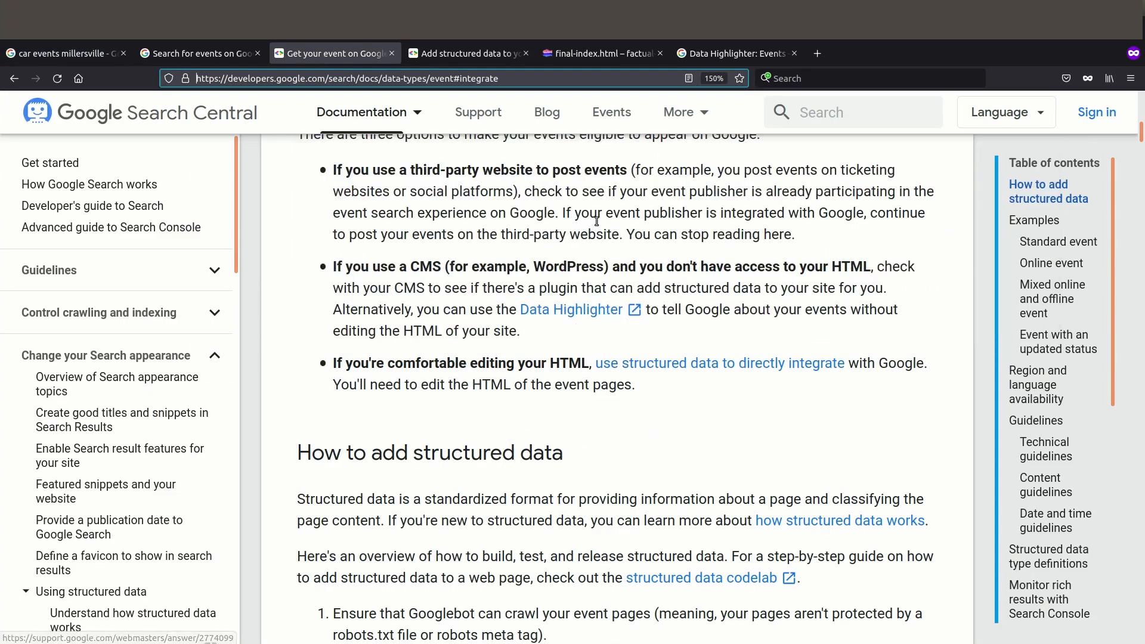
pyautogui.moveTo(544, 311)
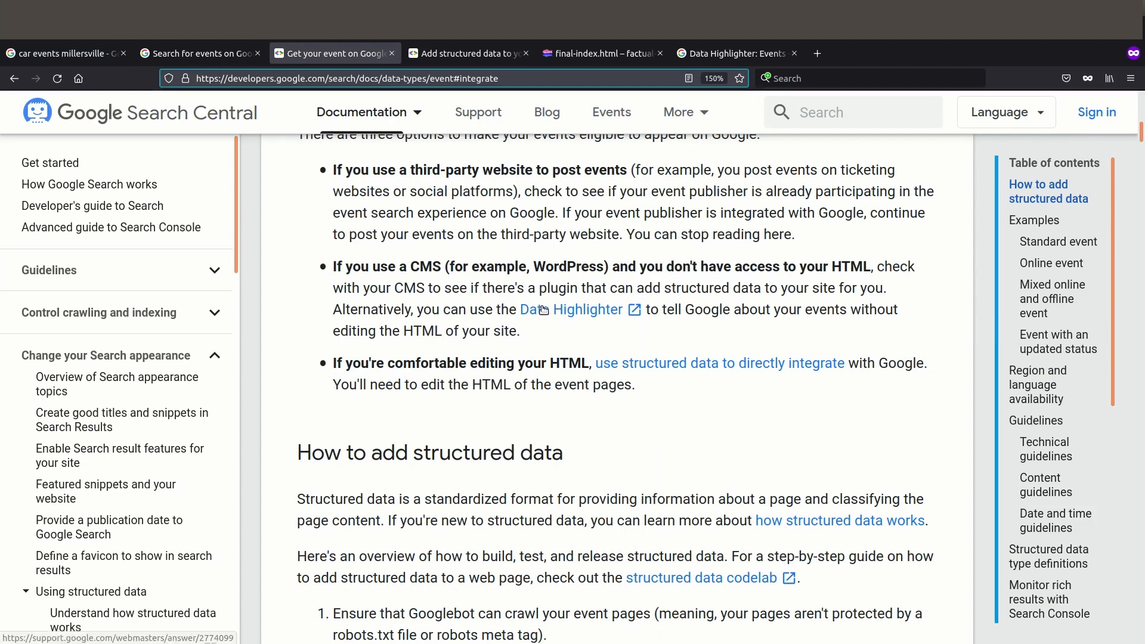
pyautogui.moveTo(644, 385)
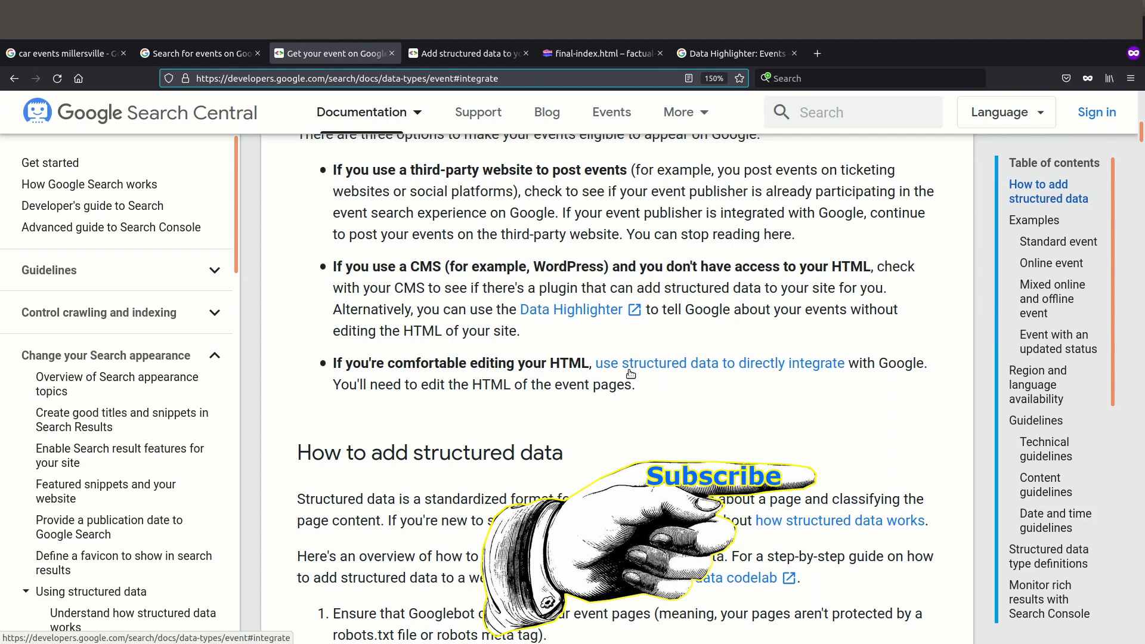
pyautogui.moveTo(42, 53)
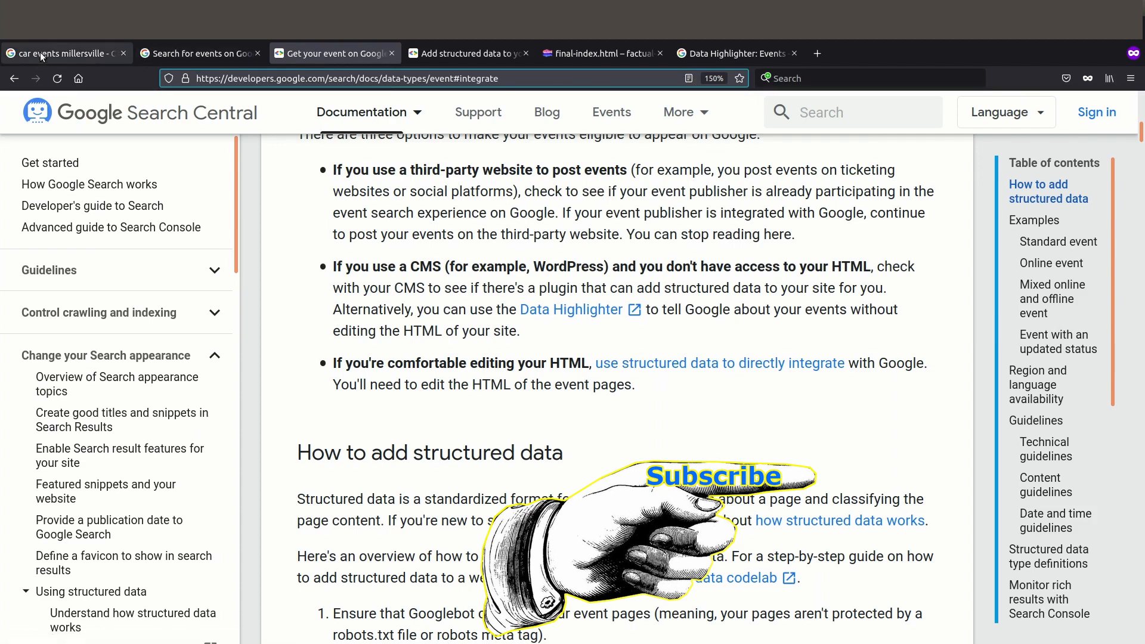
# Go back to the 'car events millersville' Google search results
pyautogui.click(62, 53)
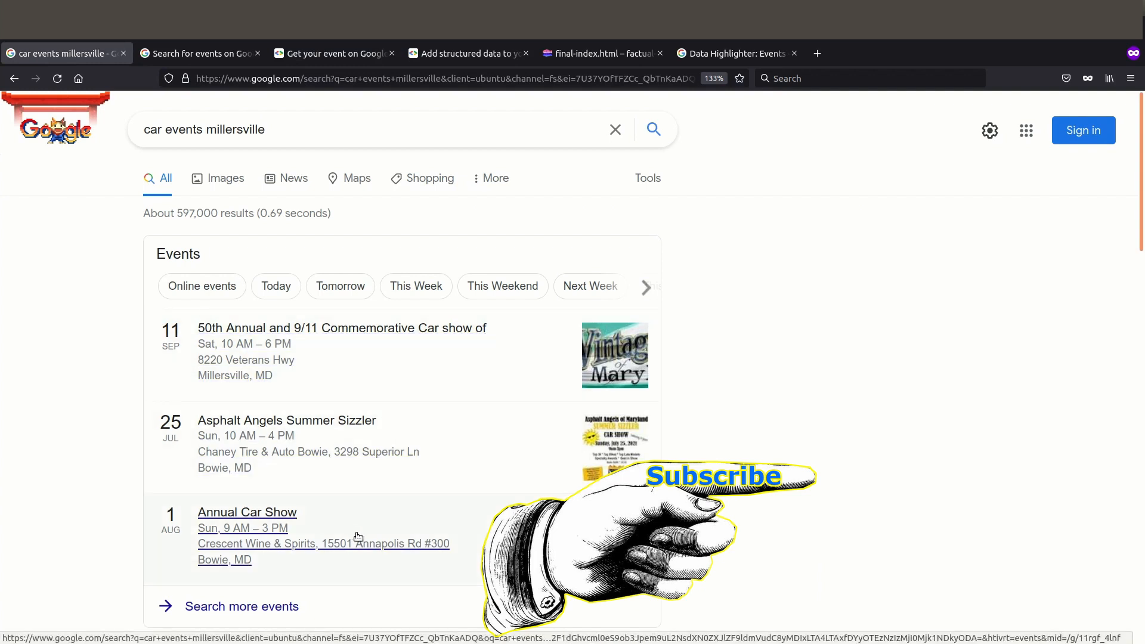
pyautogui.moveTo(679, 390)
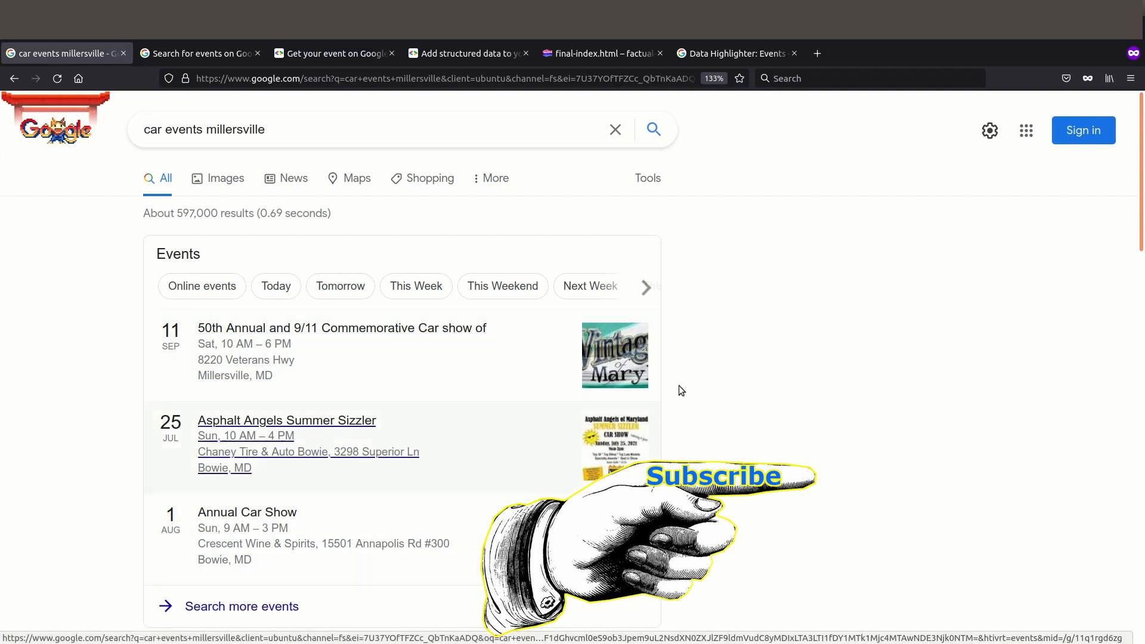
pyautogui.moveTo(718, 348)
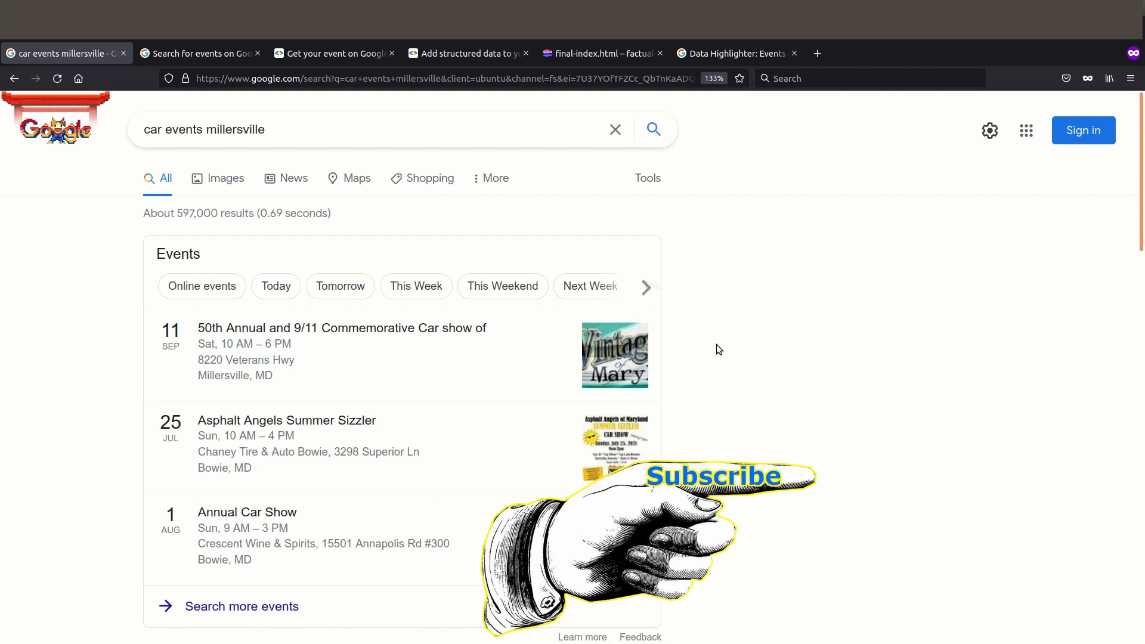
pyautogui.moveTo(955, 155)
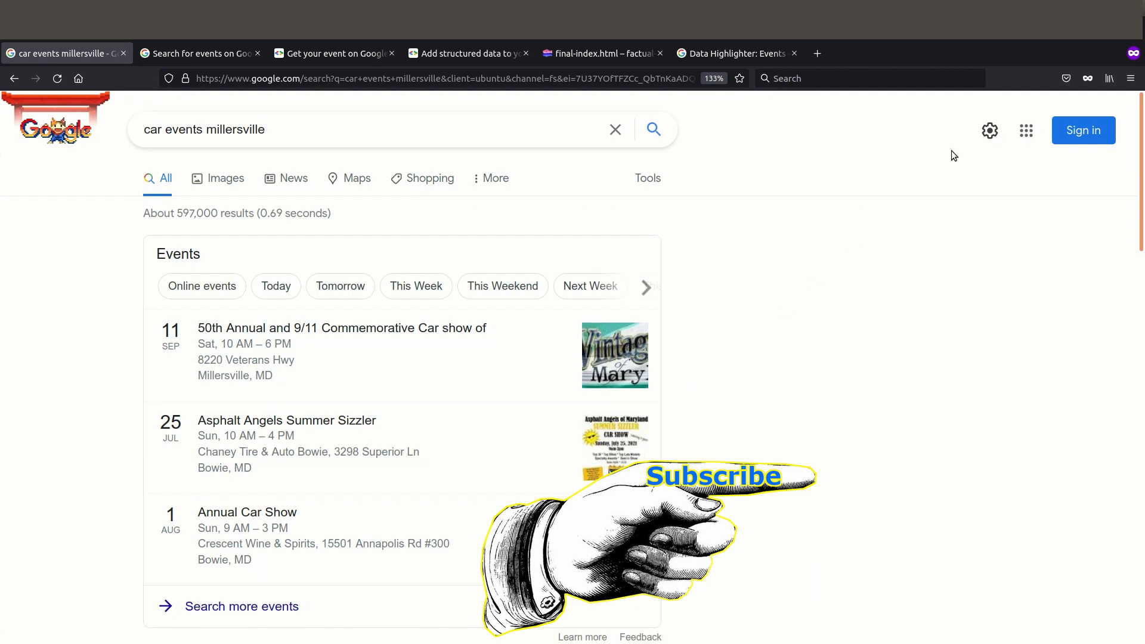